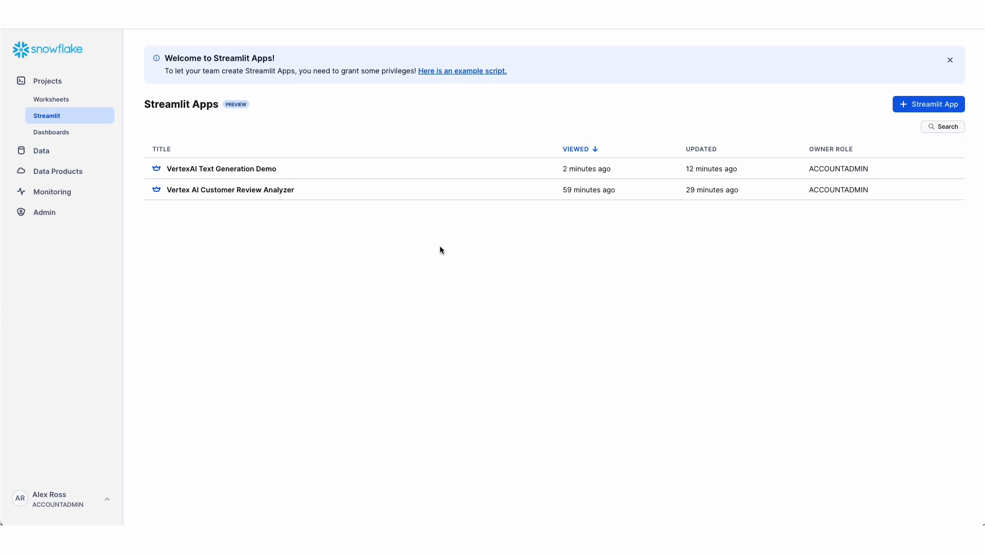
mouse_move(389, 122)
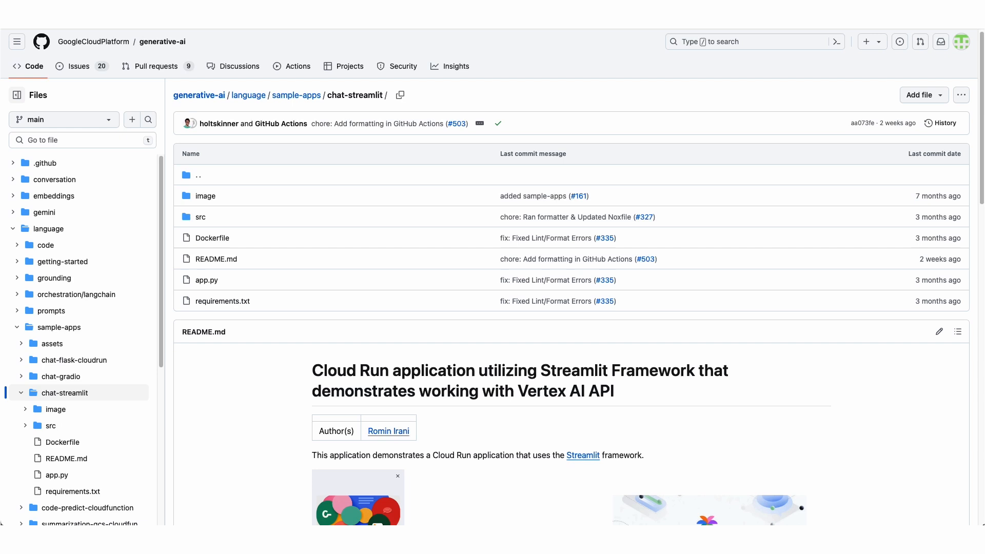
mouse_move(318, 146)
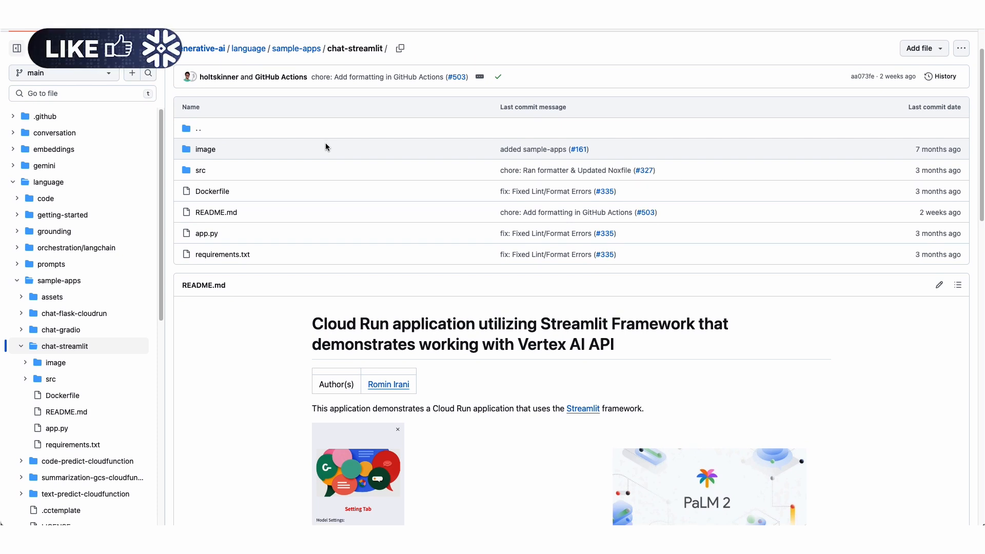
Scroll through the chat-streamlit README describing the Cloud Run Streamlit app on Vertex AI.
scroll(down, 3)
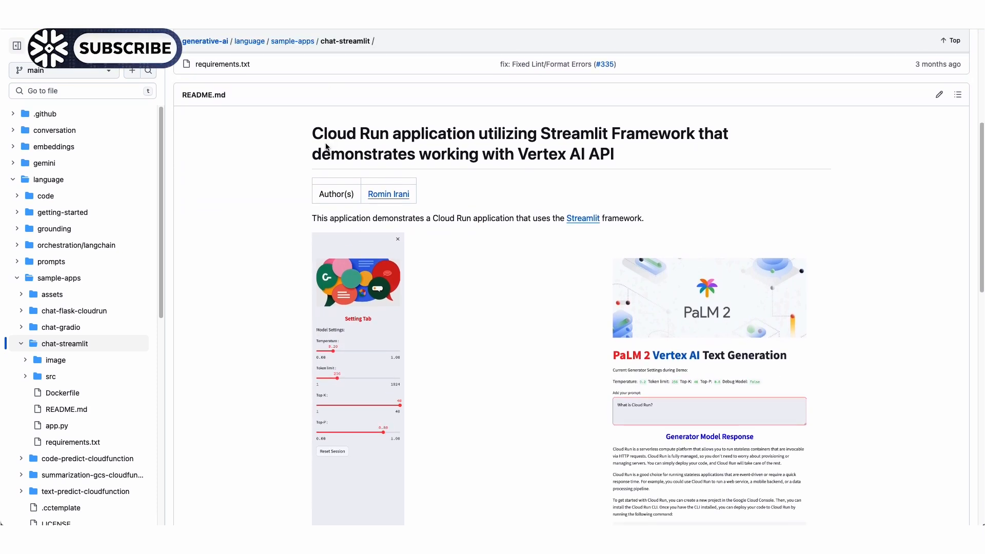
scroll(up, 3)
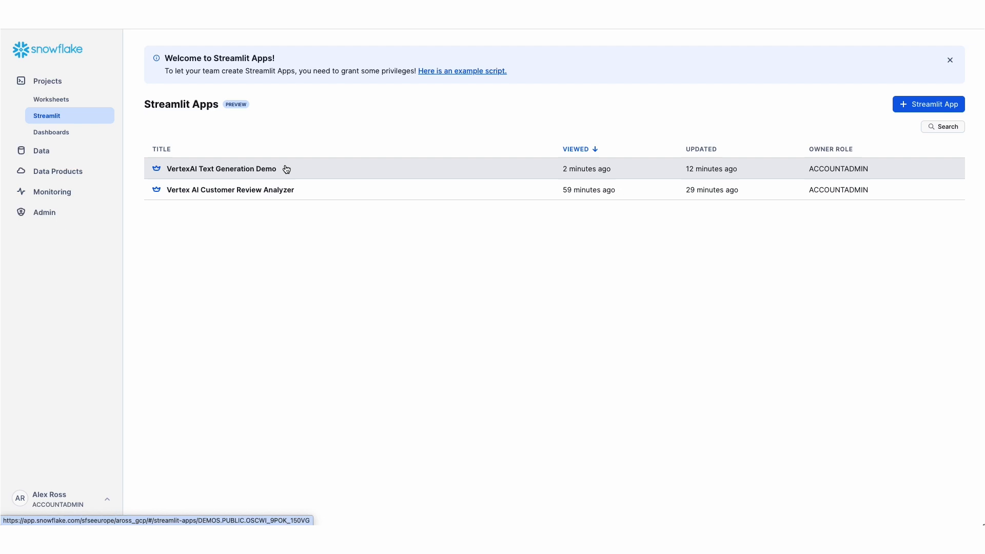
Launch the VertexAI Text Generation Demo and ask "what makes snowflake such a great data platform?".
click(222, 168)
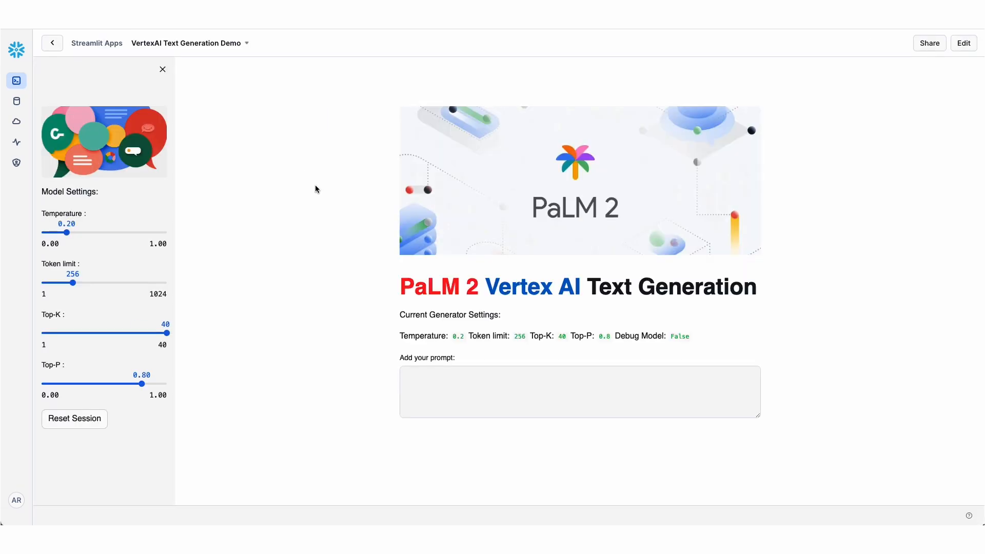
click(515, 391)
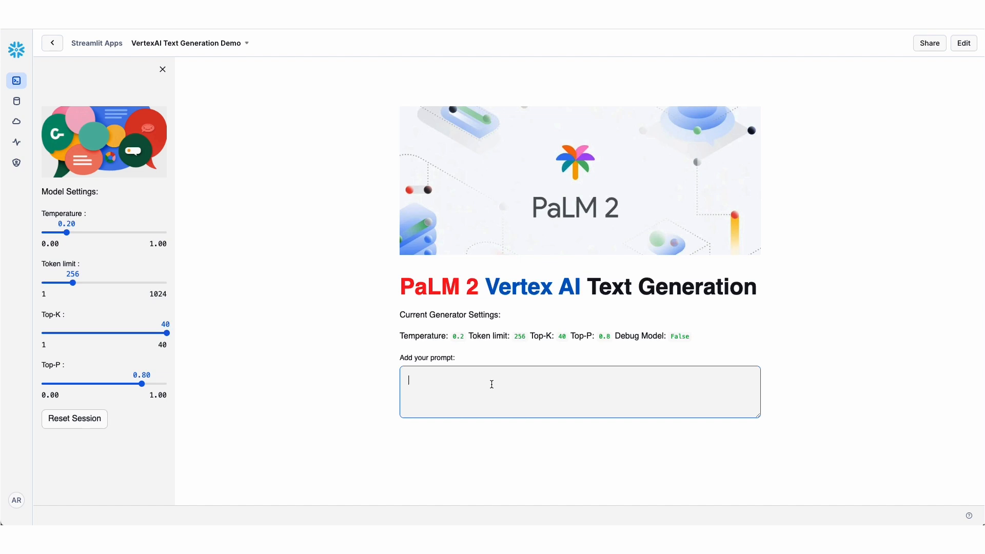
text(what ma)
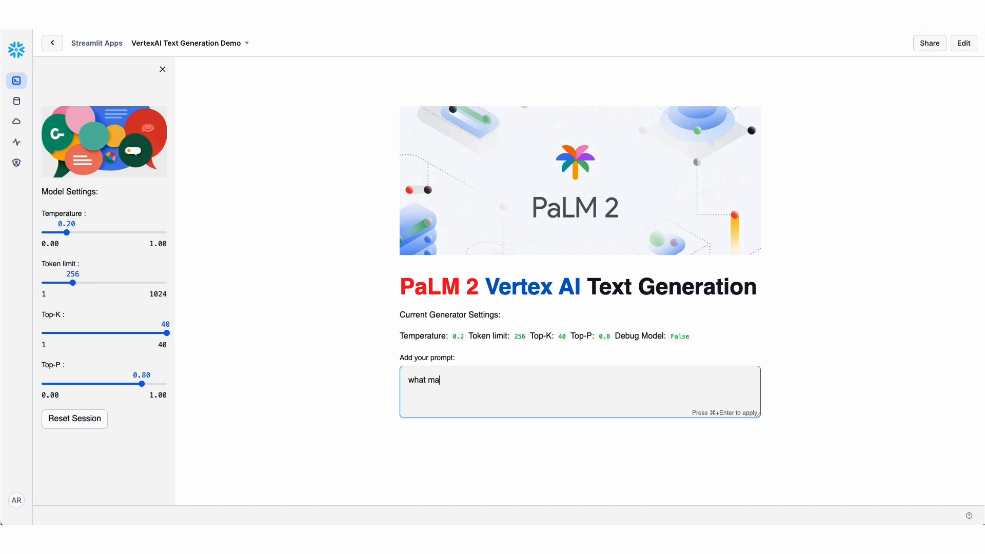
text(kes snowflake s)
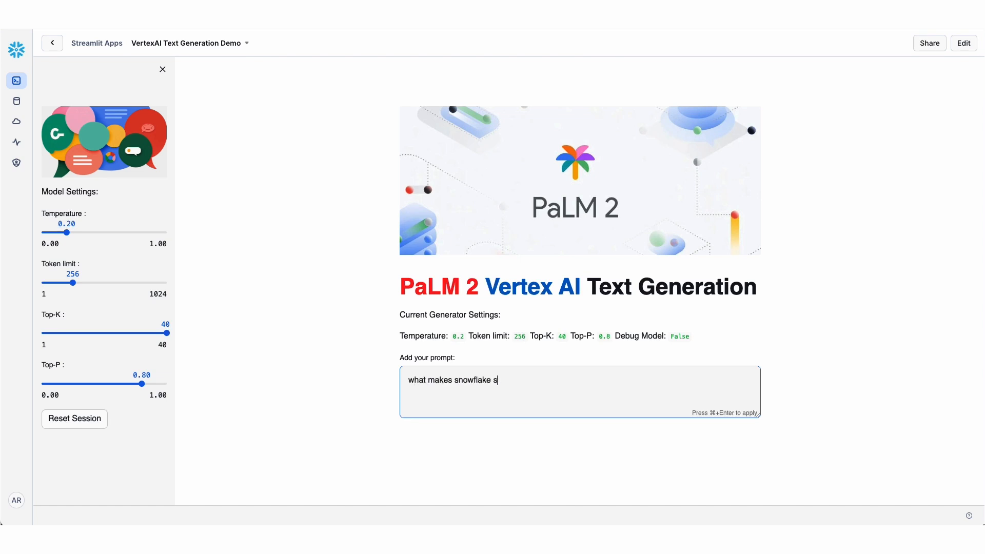
text(uch a great da)
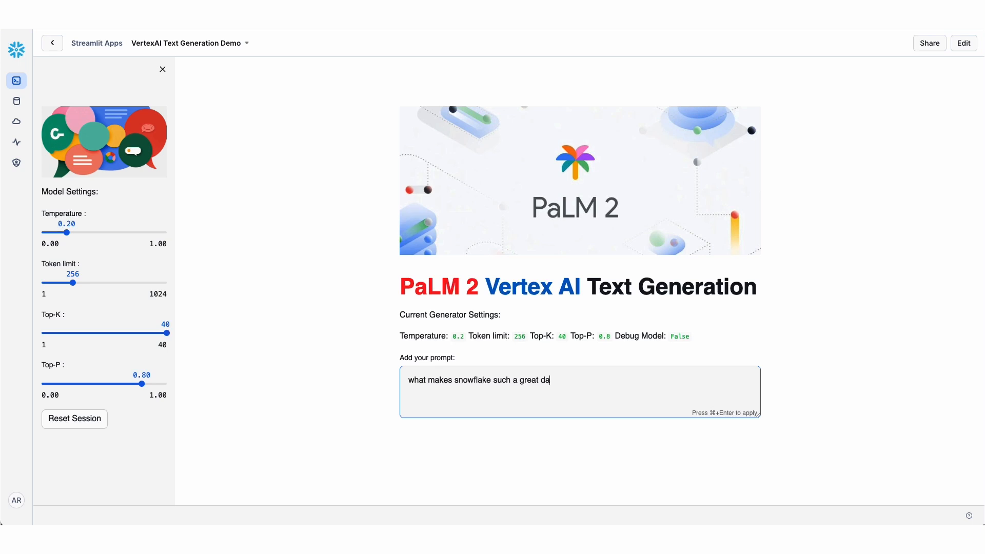
text(ta platform?)
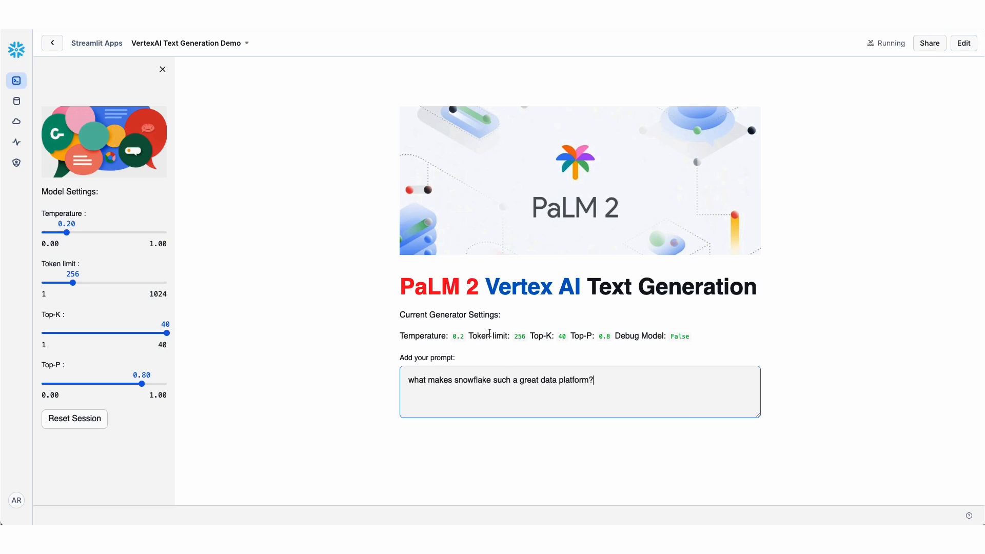
mouse_move(389, 328)
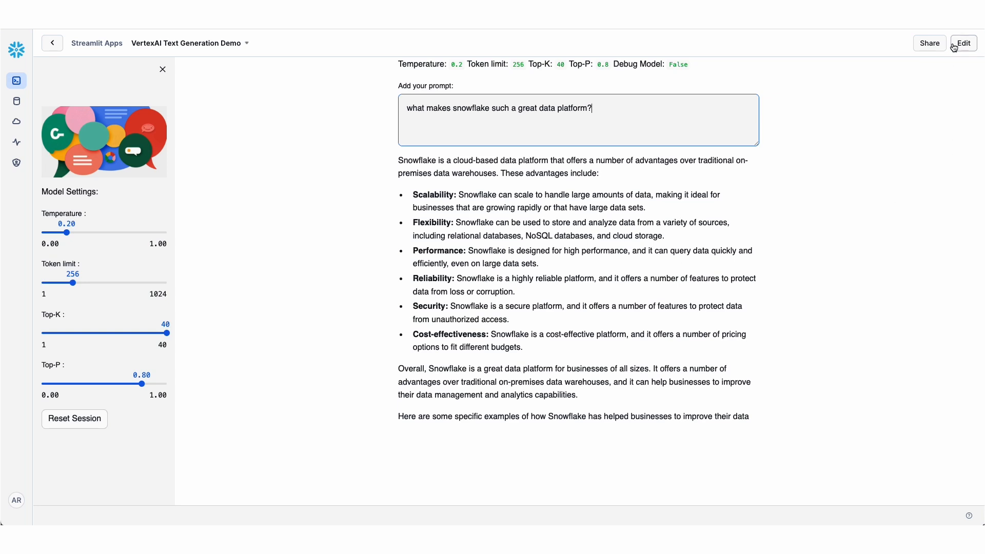
Reveal the app's Python source down to the DEMOS.VERTEX.get_vertex_text_generation call.
click(962, 42)
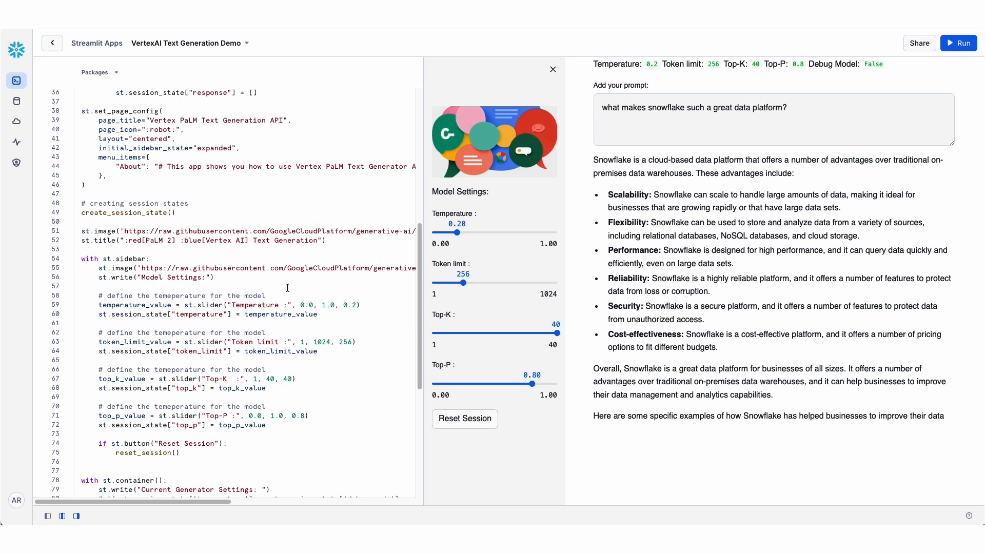
scroll(down, 3)
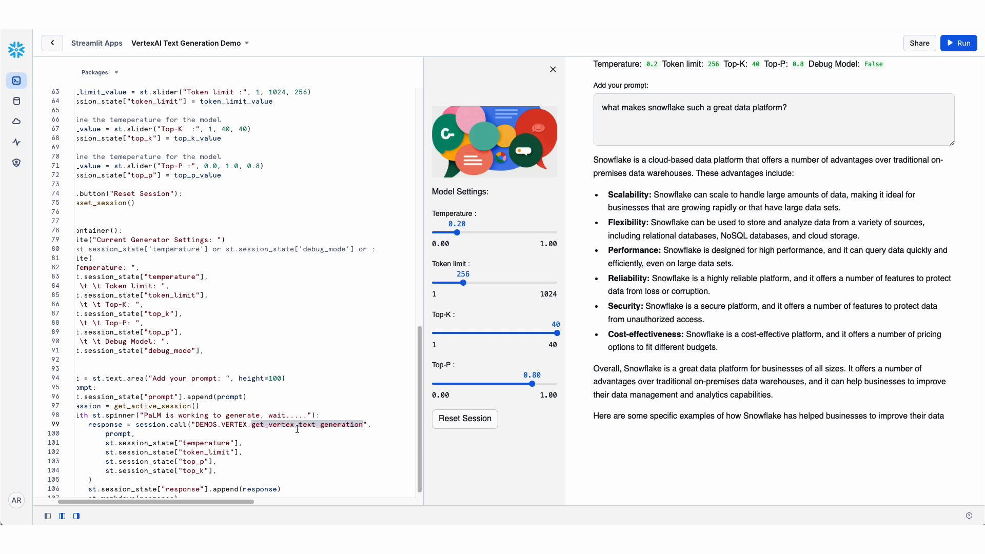
mouse_move(17, 101)
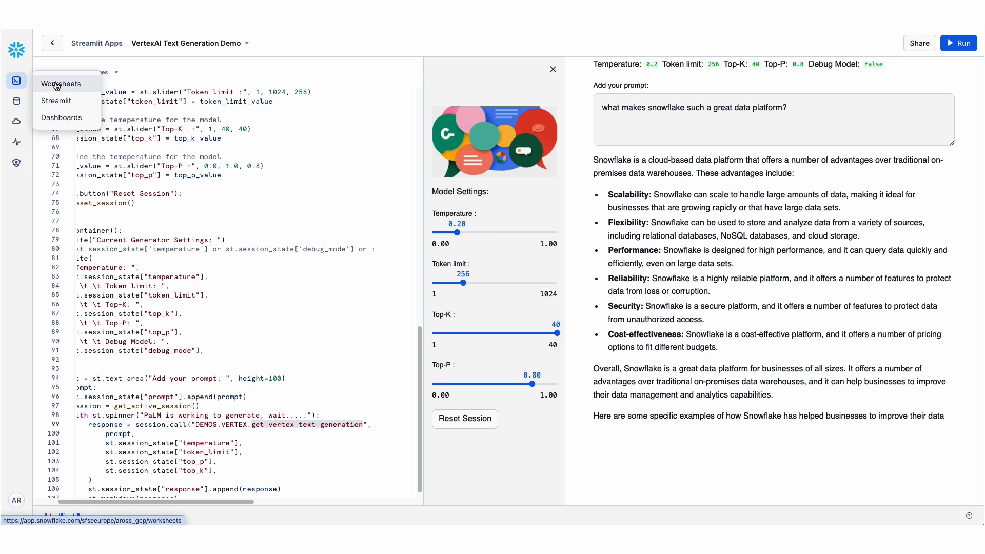
Review the Vertex Demo worksheet's integration, secret and network rule SQL down to the Python handler.
click(61, 83)
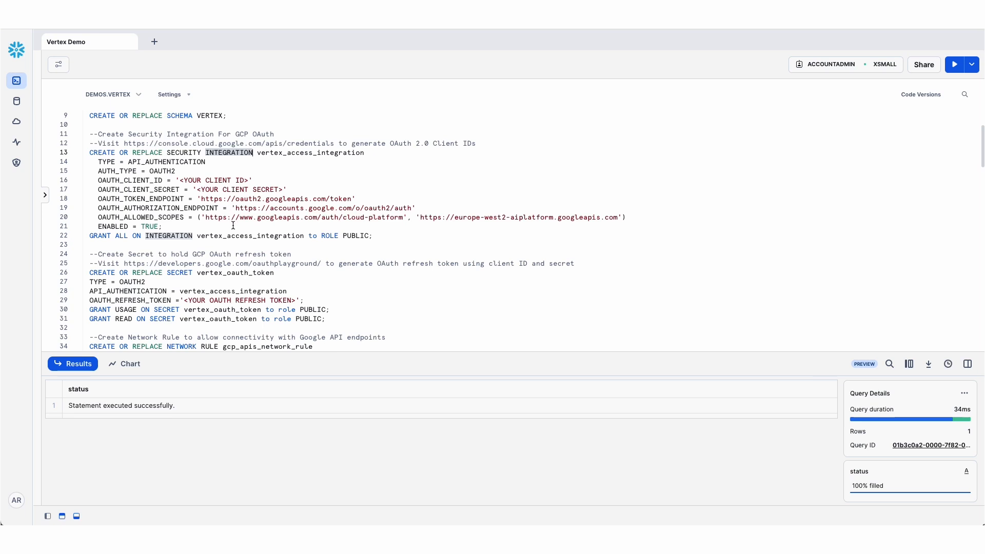
scroll(down, 3)
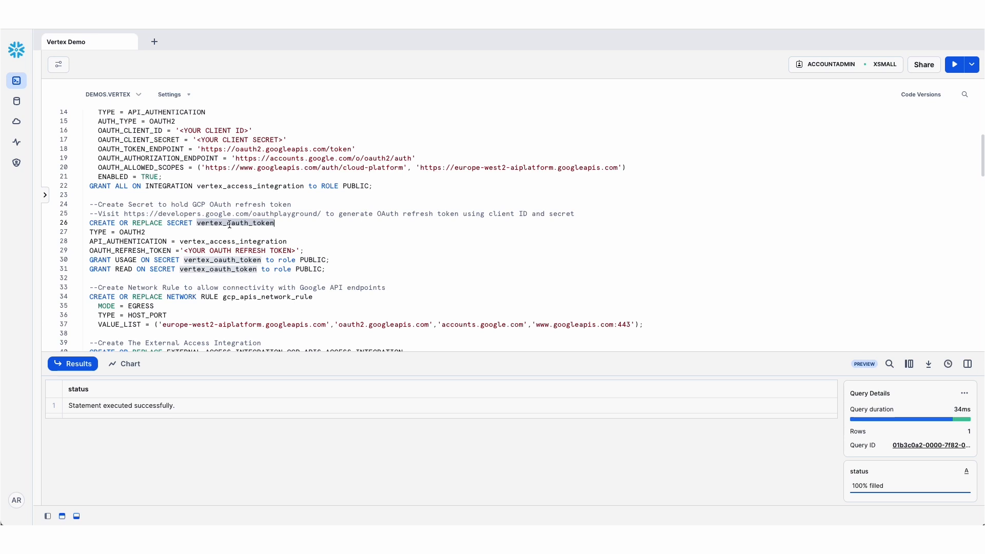
scroll(down, 3)
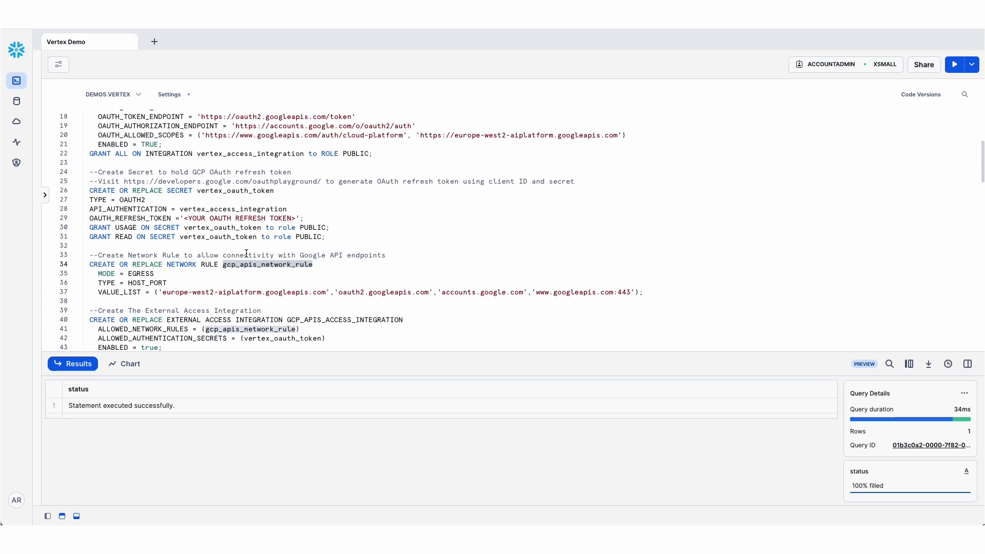
mouse_move(239, 283)
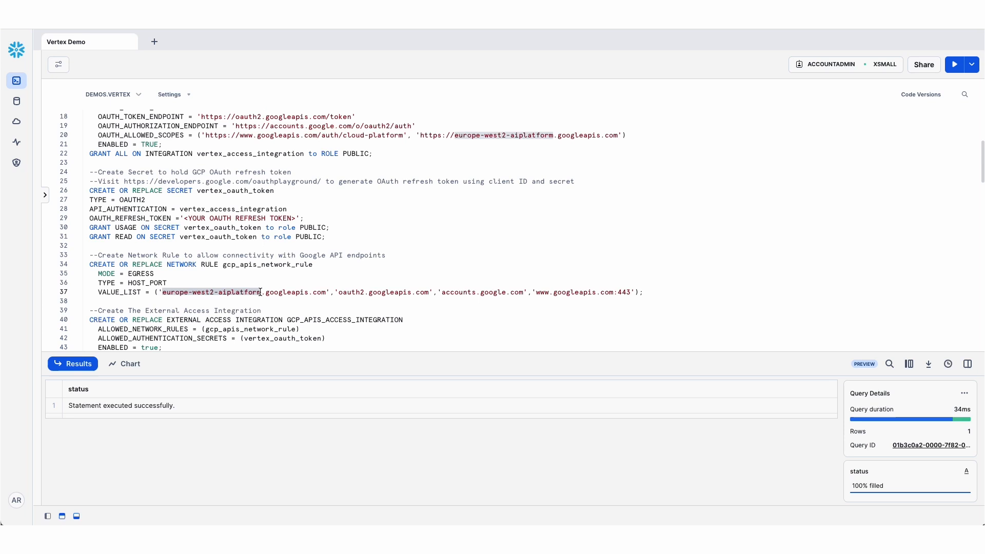
scroll(down, 3)
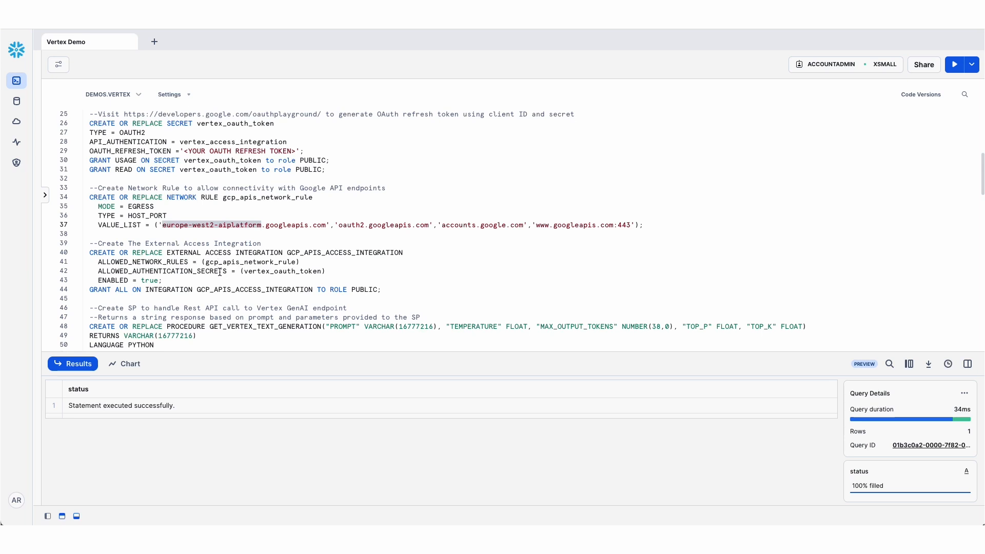
scroll(down, 3)
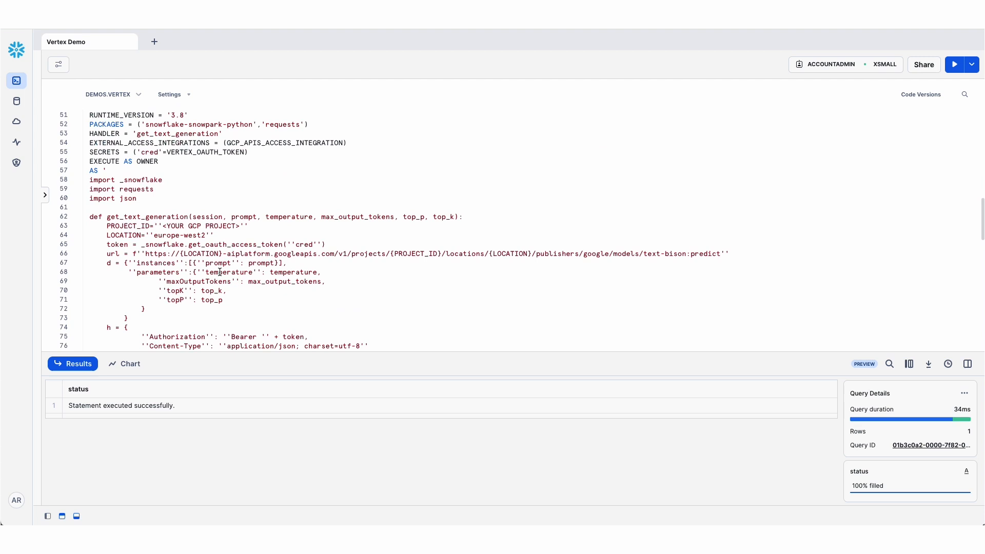
scroll(up, 3)
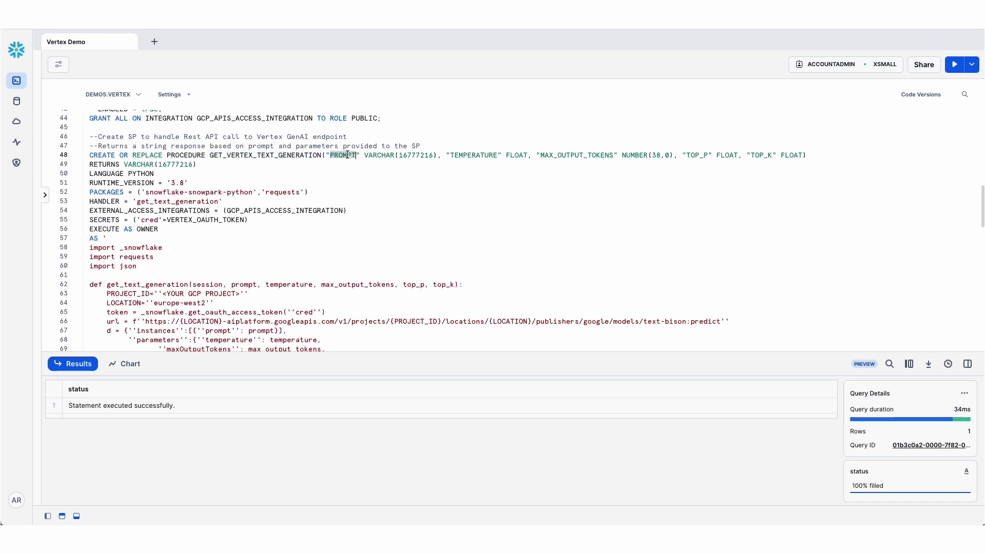
double_click(472, 155)
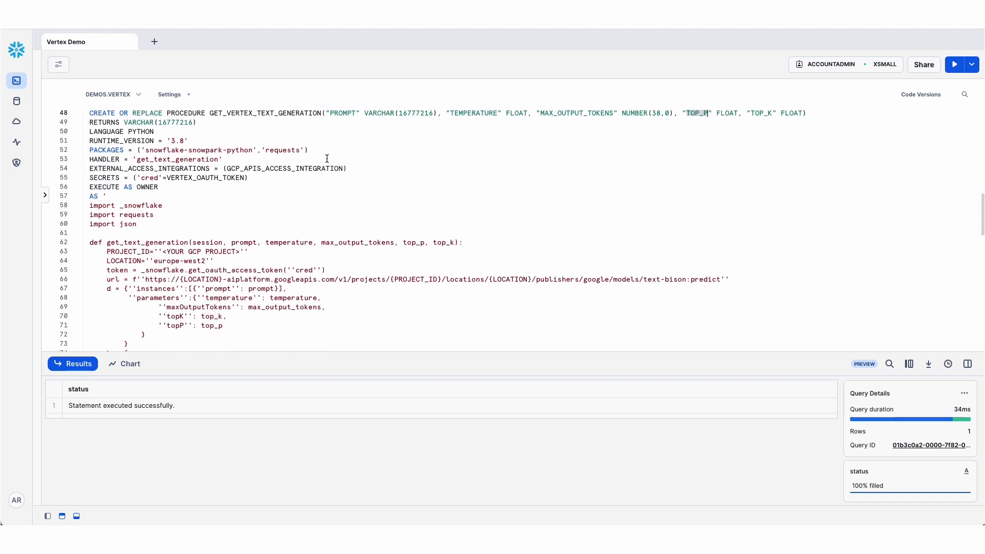
scroll(down, 3)
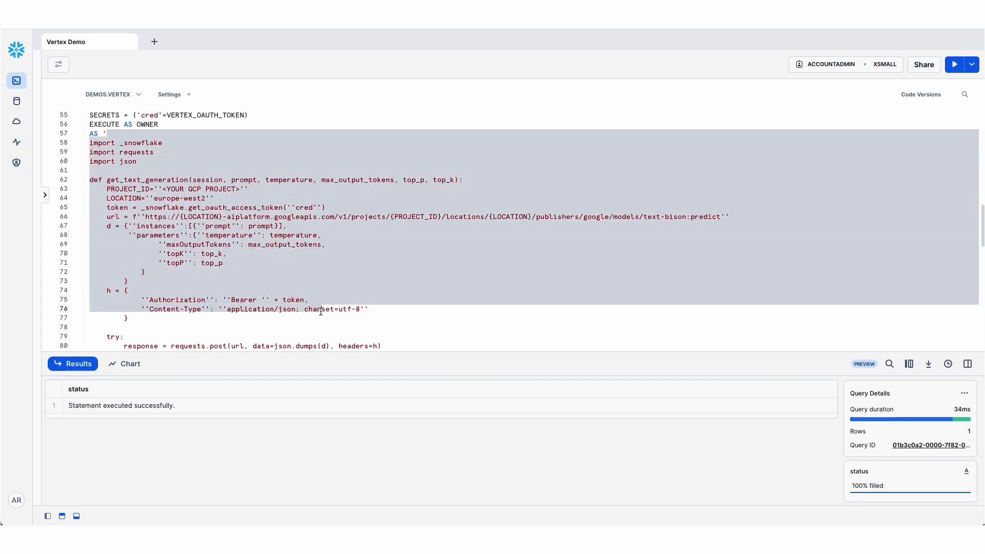
scroll(down, 3)
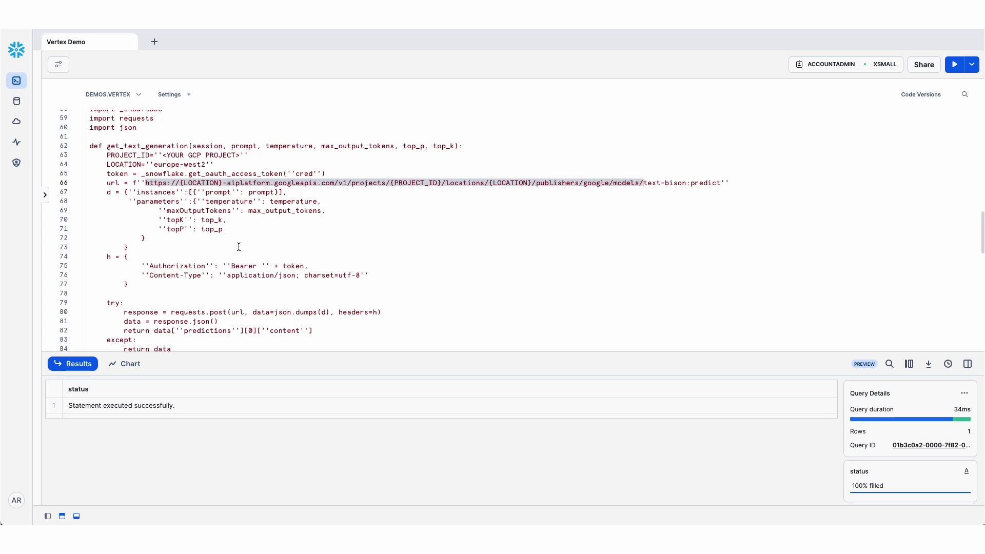
scroll(down, 3)
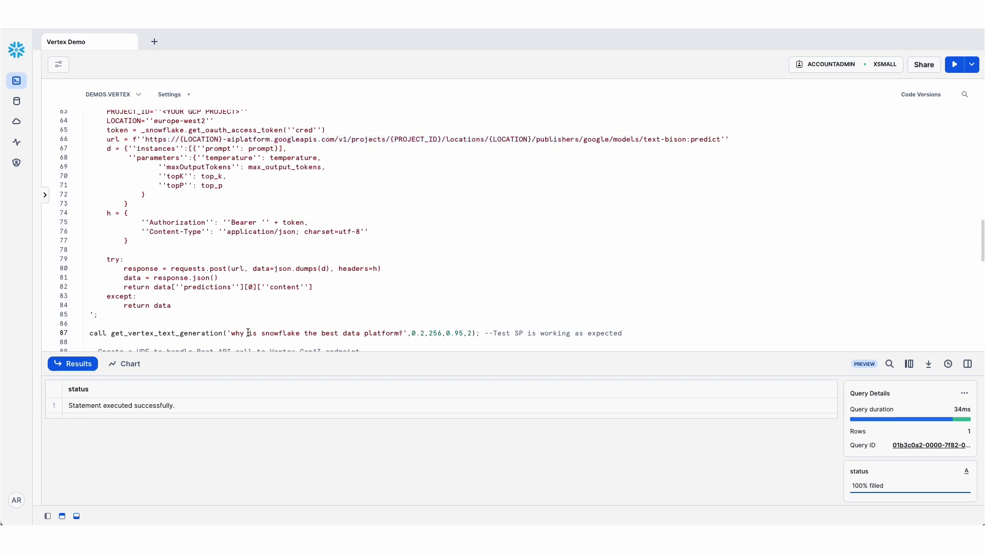
Execute the CALL get_vertex_text_generation test and view the sentiment UDF definition below it.
click(954, 64)
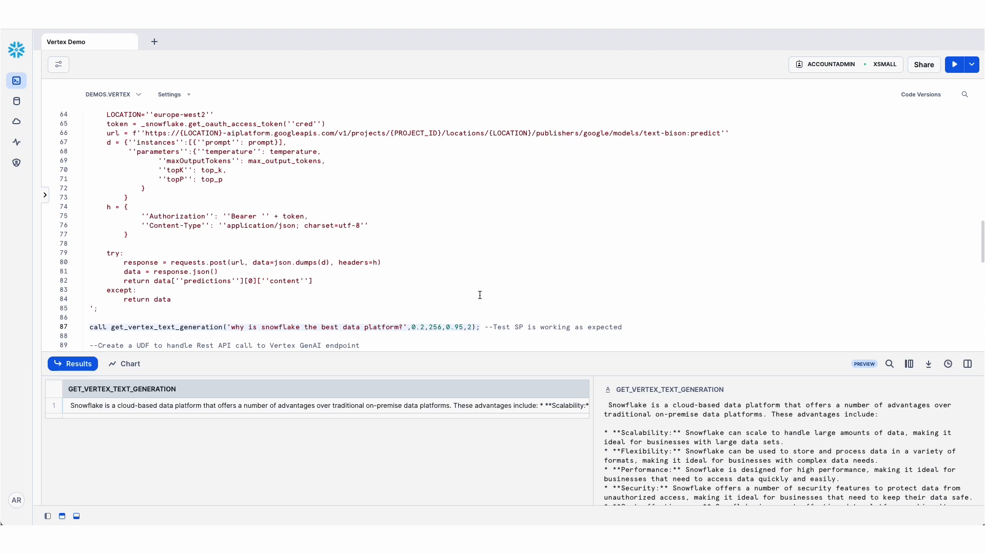
scroll(down, 3)
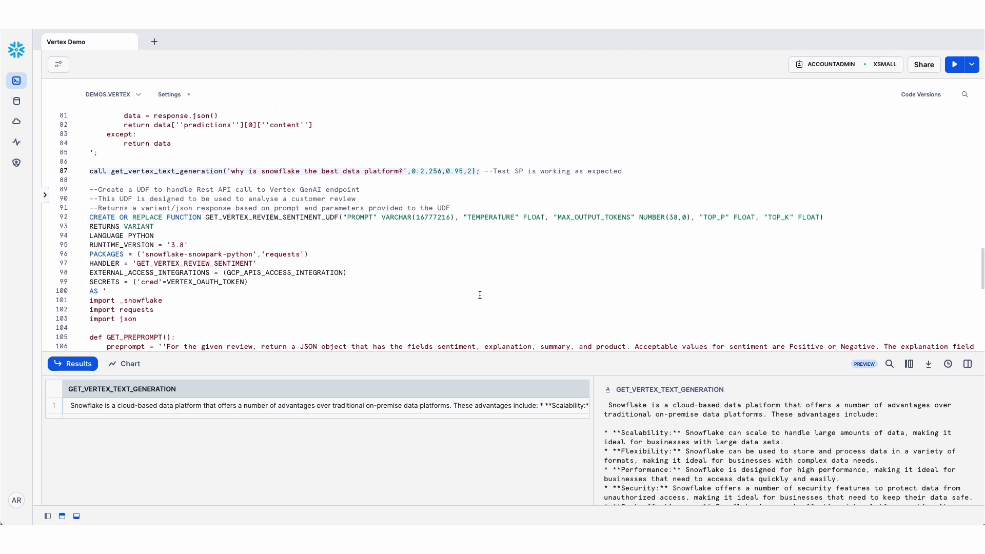
scroll(down, 3)
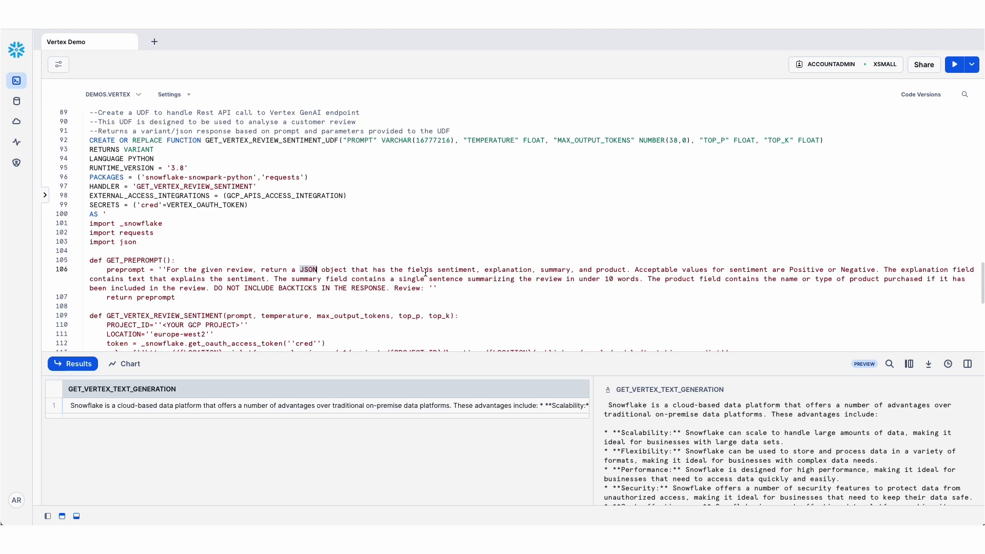
double_click(459, 269)
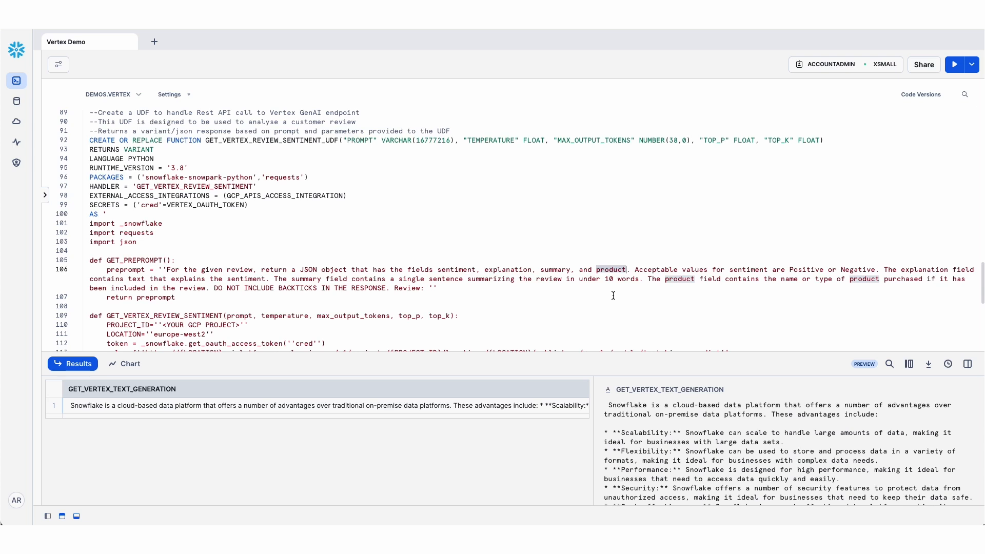
mouse_move(571, 288)
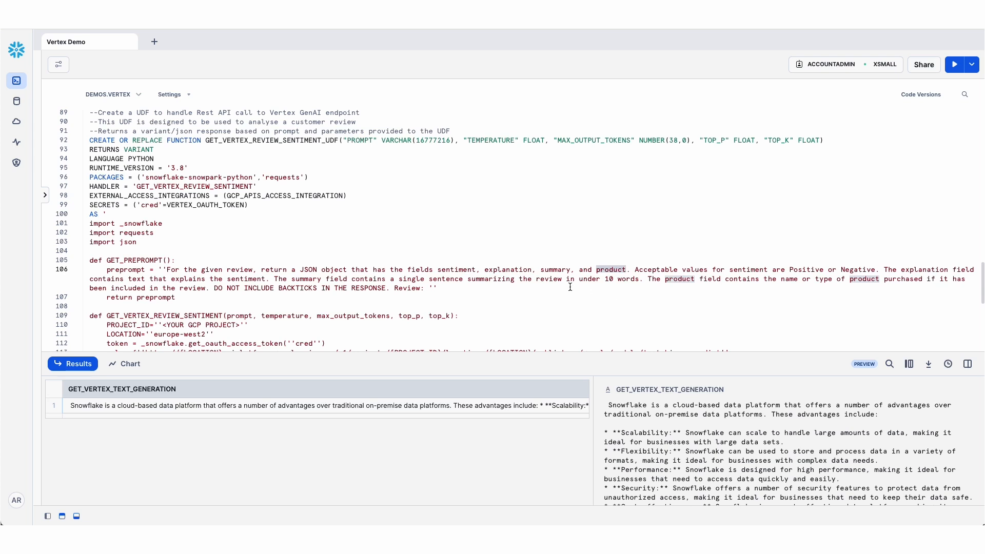
scroll(down, 3)
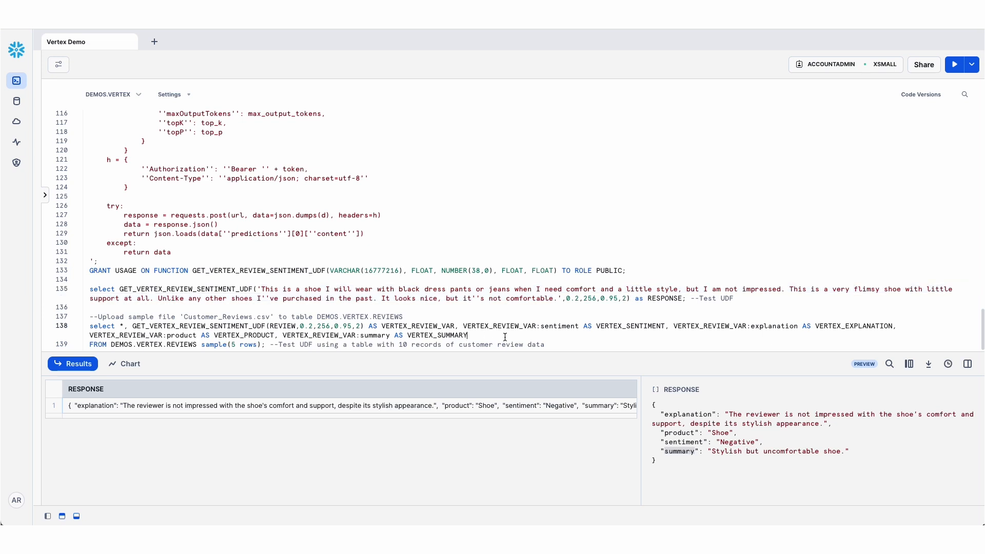
Run the five-row sample query on DEMOS.VERTEX.REVIEWS and read the Keurig and Bose reviews.
click(954, 64)
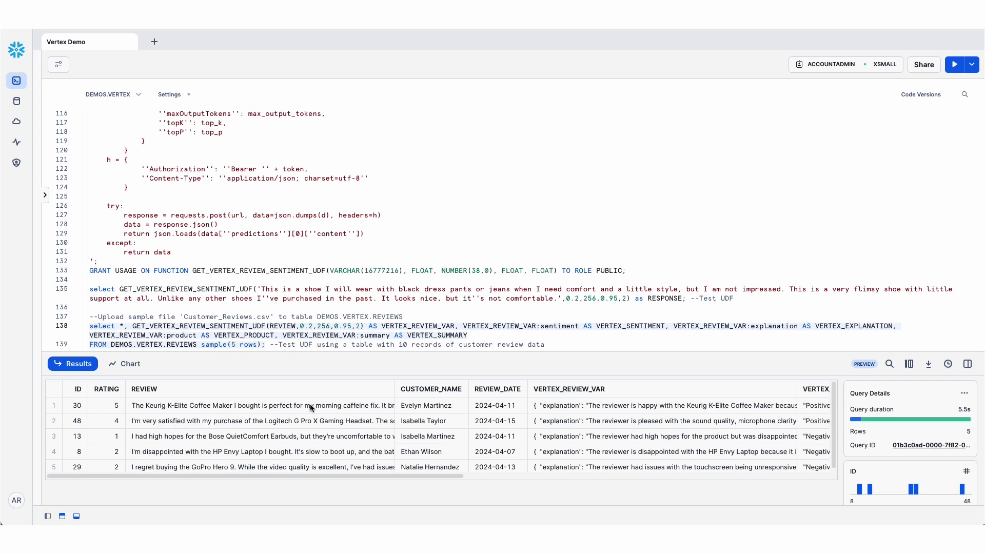
click(260, 405)
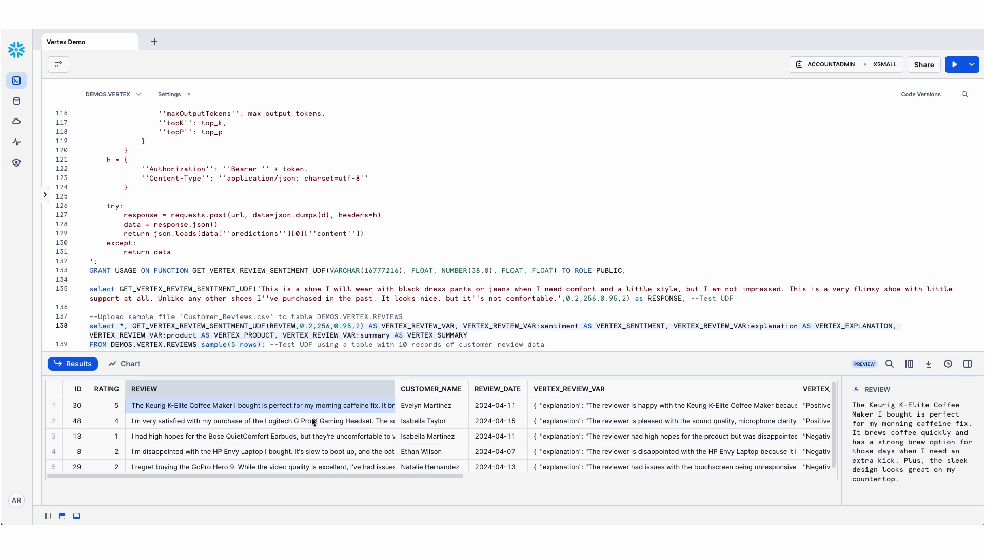
click(260, 436)
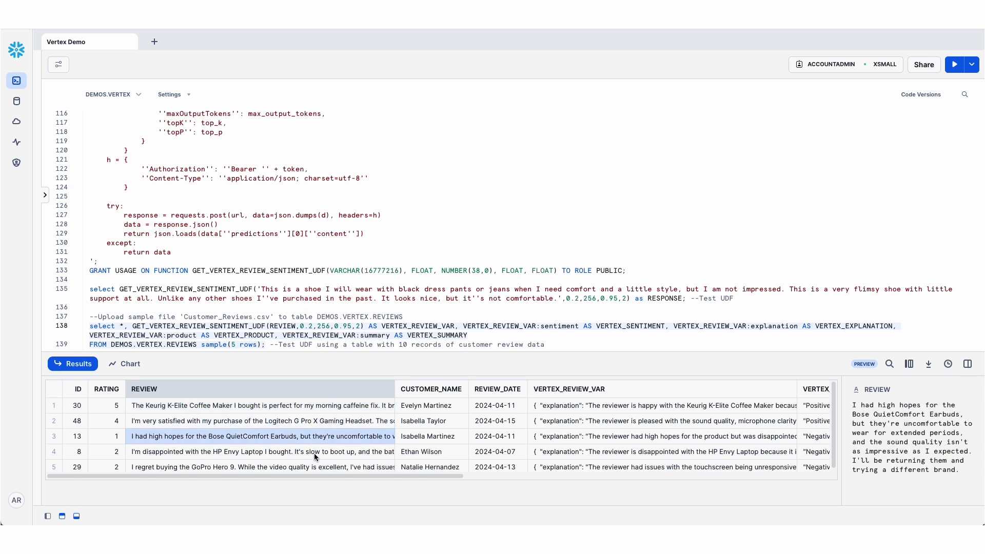
mouse_move(348, 481)
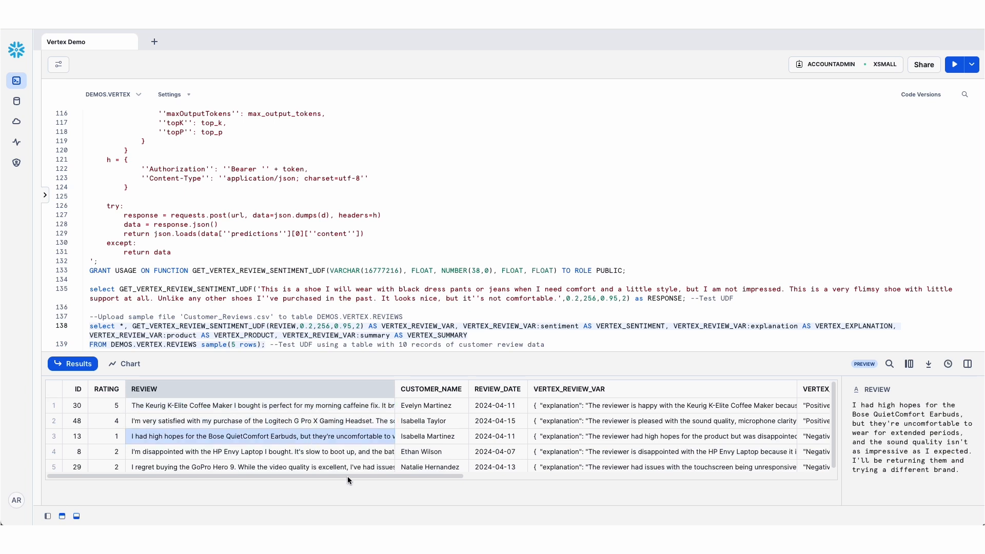
mouse_move(315, 476)
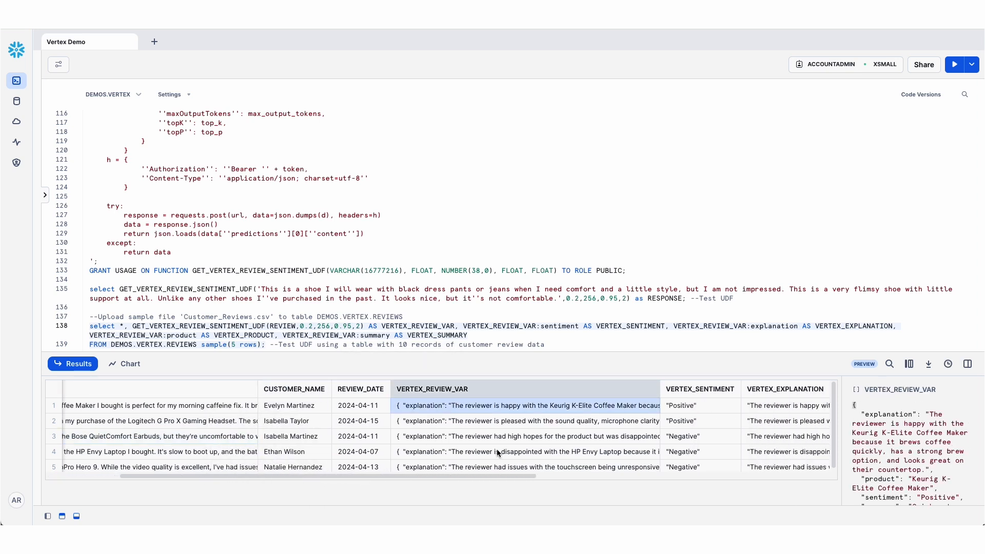
mouse_move(511, 489)
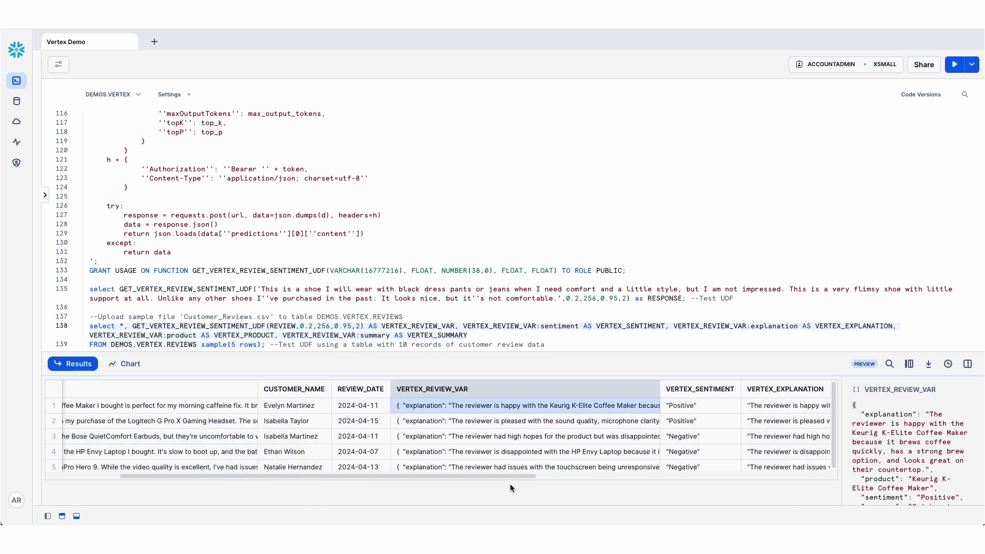
Inspect the parsed product and explanation columns for the Keurig review in the results grid.
scroll(right, 3)
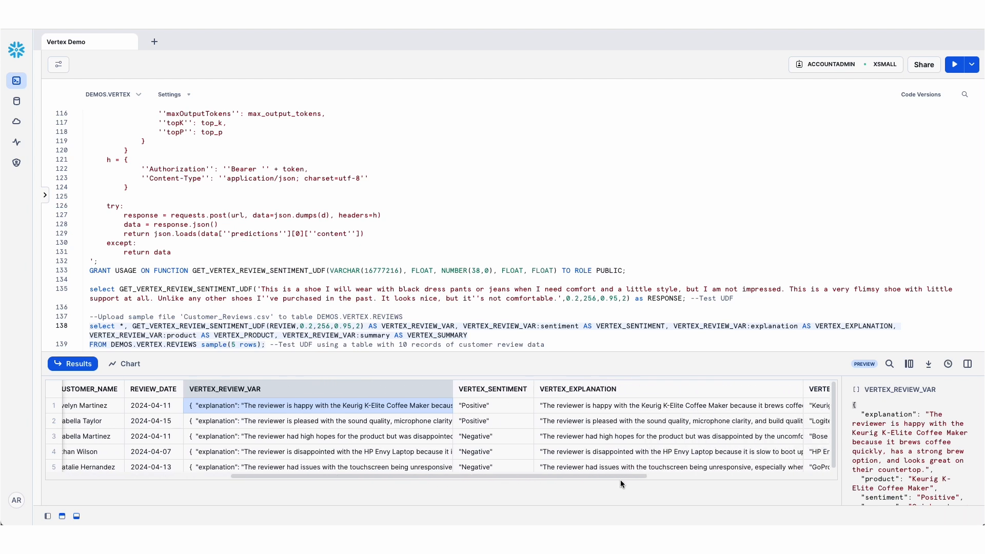
scroll(right, 3)
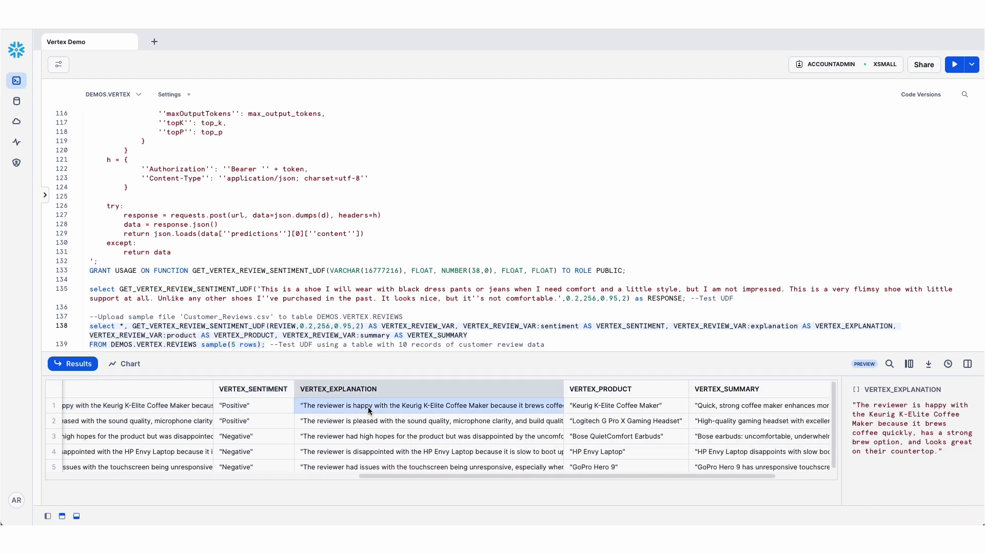
click(617, 405)
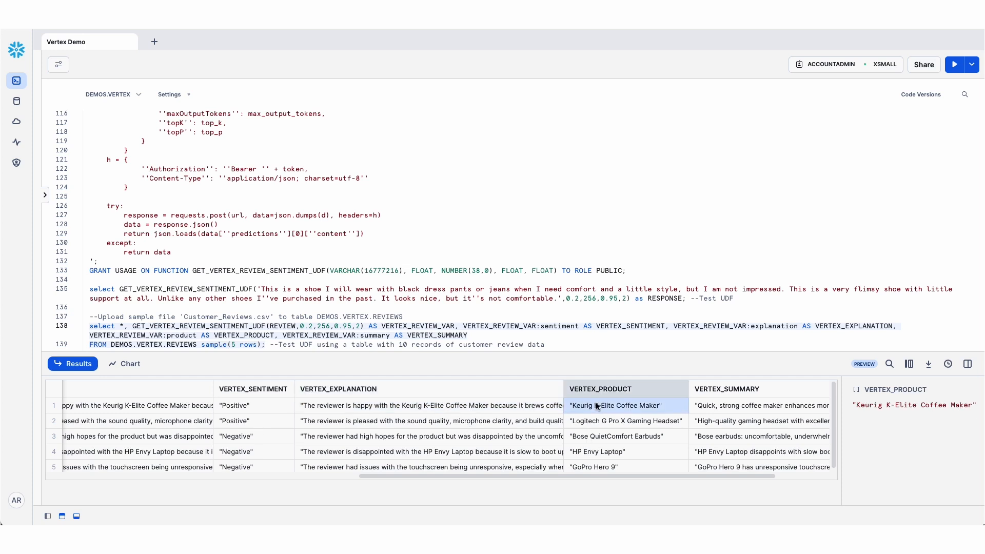
mouse_move(678, 422)
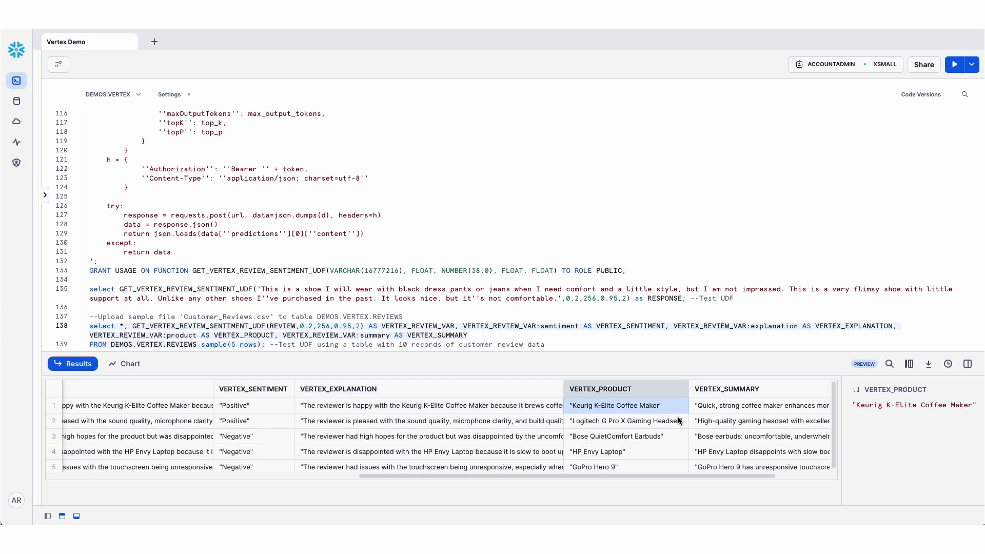
click(430, 405)
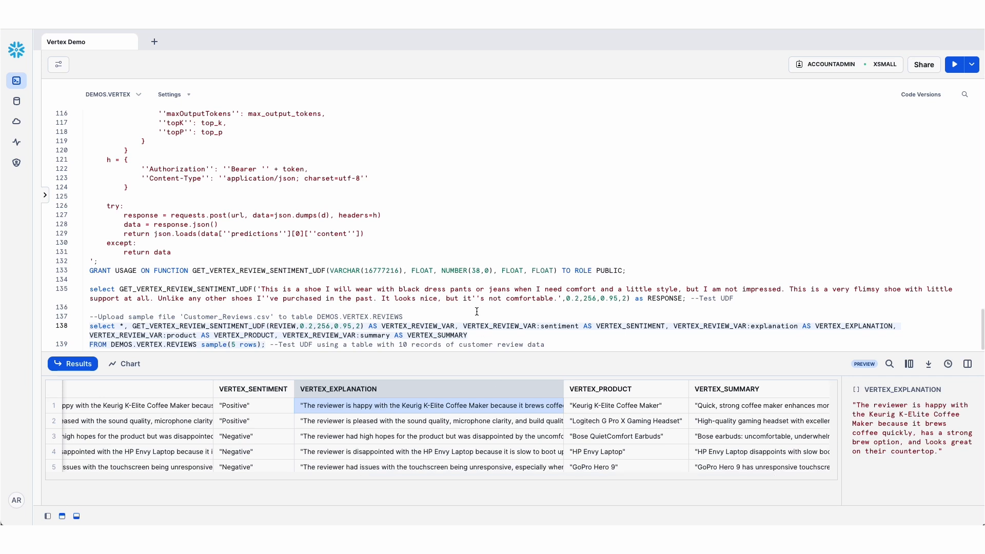
mouse_move(190, 77)
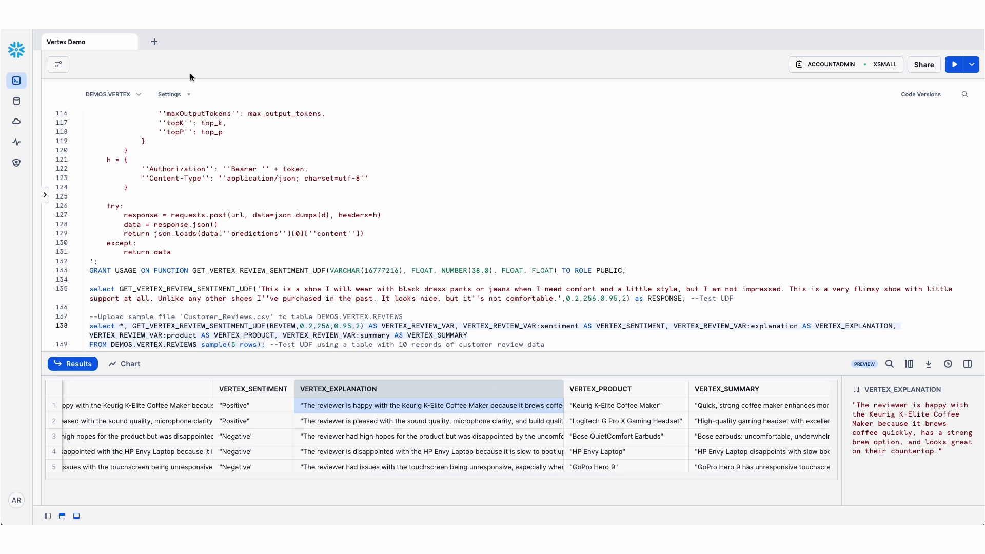
mouse_move(16, 101)
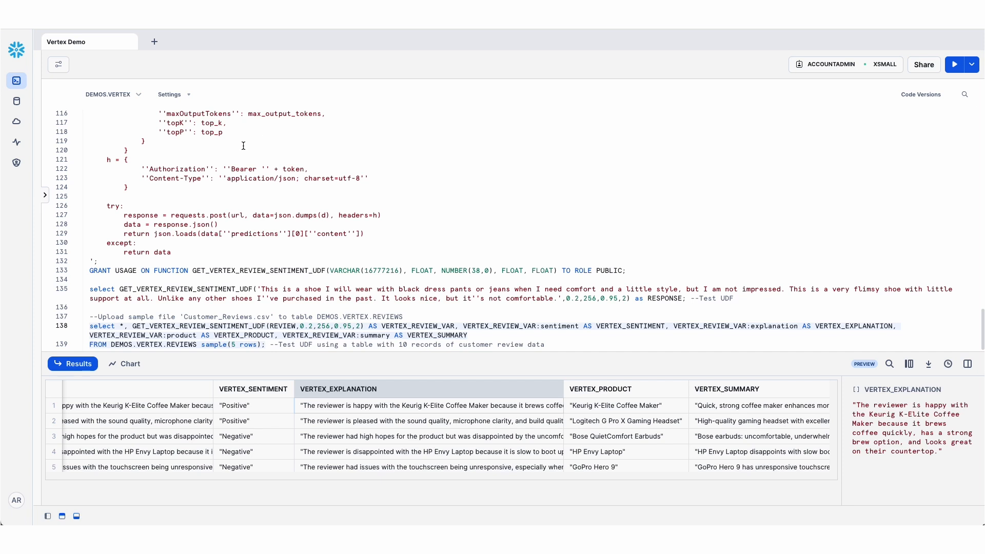
mouse_move(16, 101)
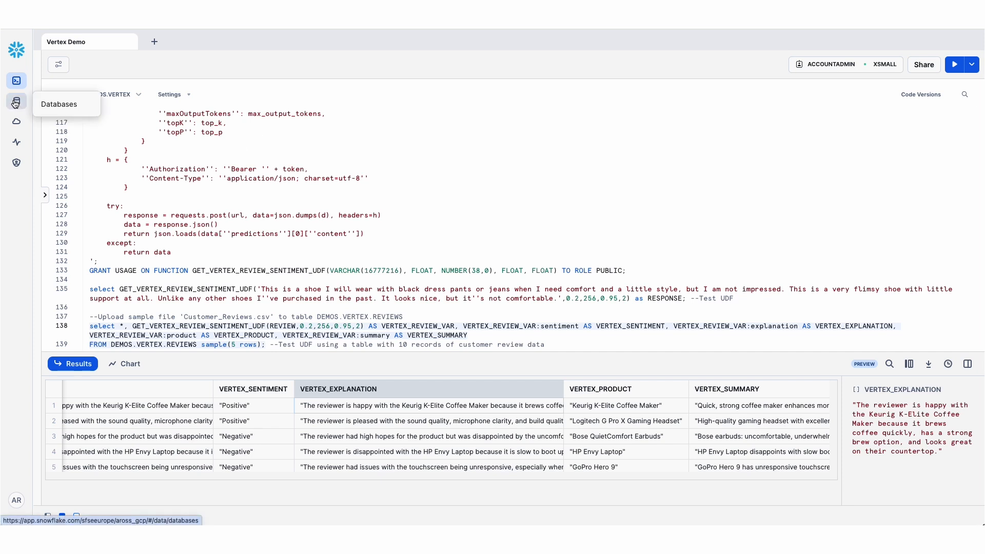
Launch the Vertex AI Customer Review Analyzer app from the Streamlit Apps list.
click(16, 102)
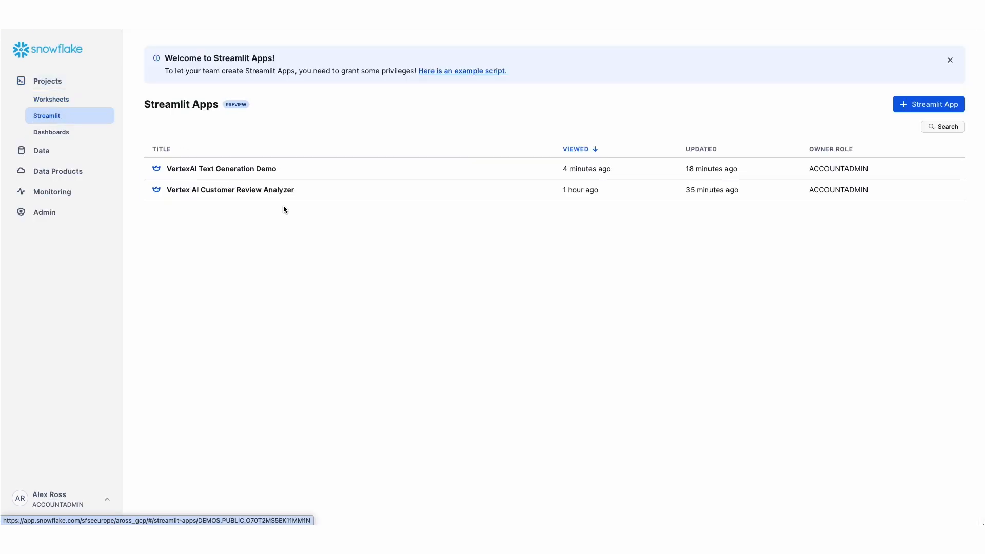
click(230, 190)
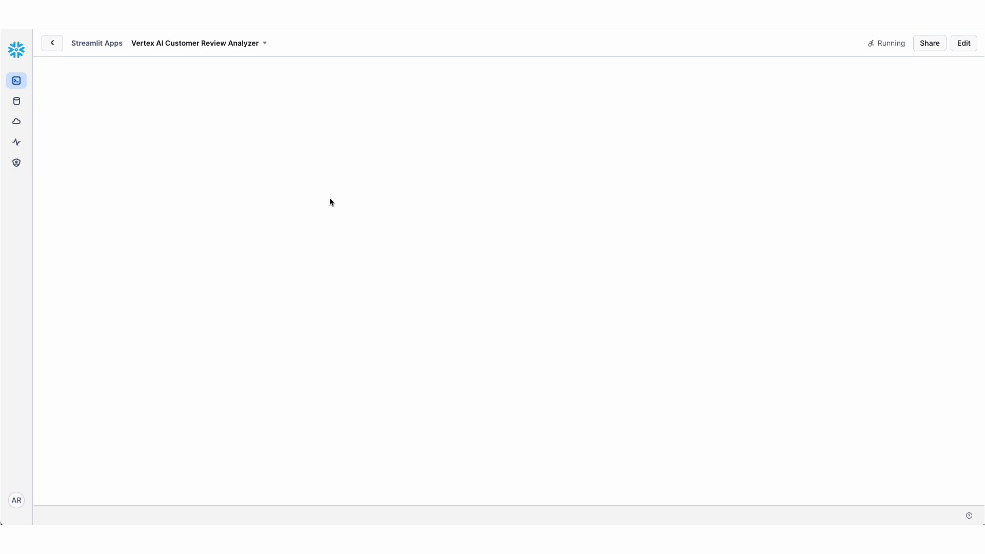
mouse_move(330, 201)
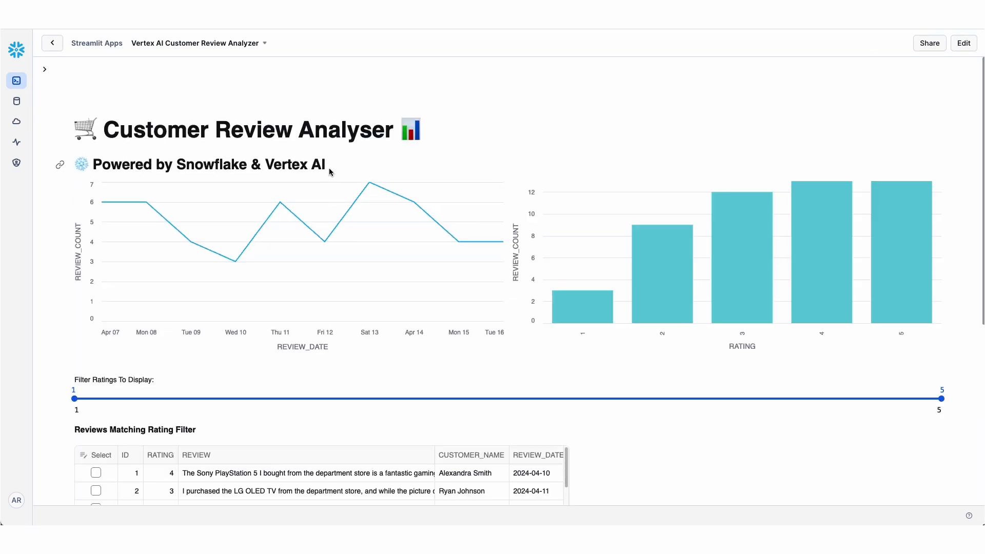
mouse_move(413, 264)
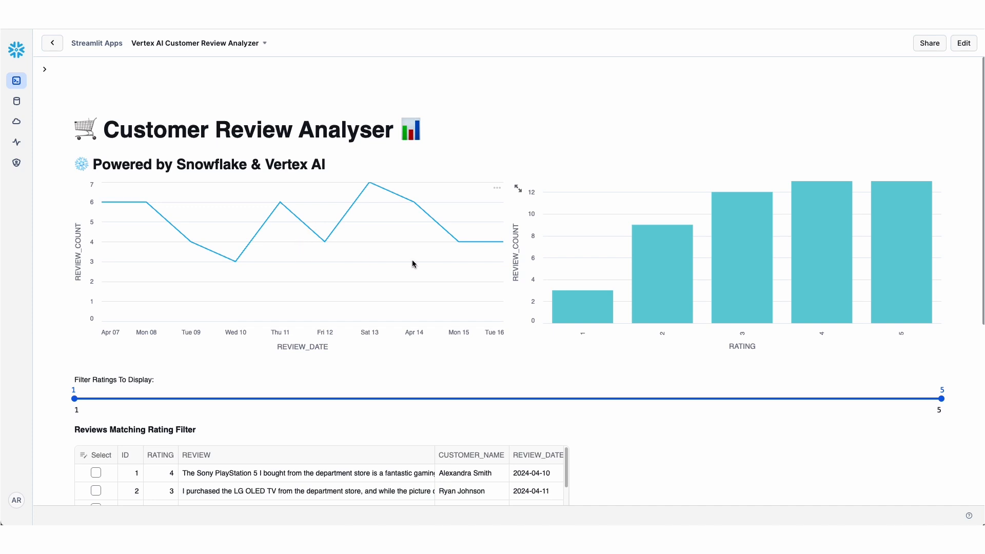
mouse_move(346, 255)
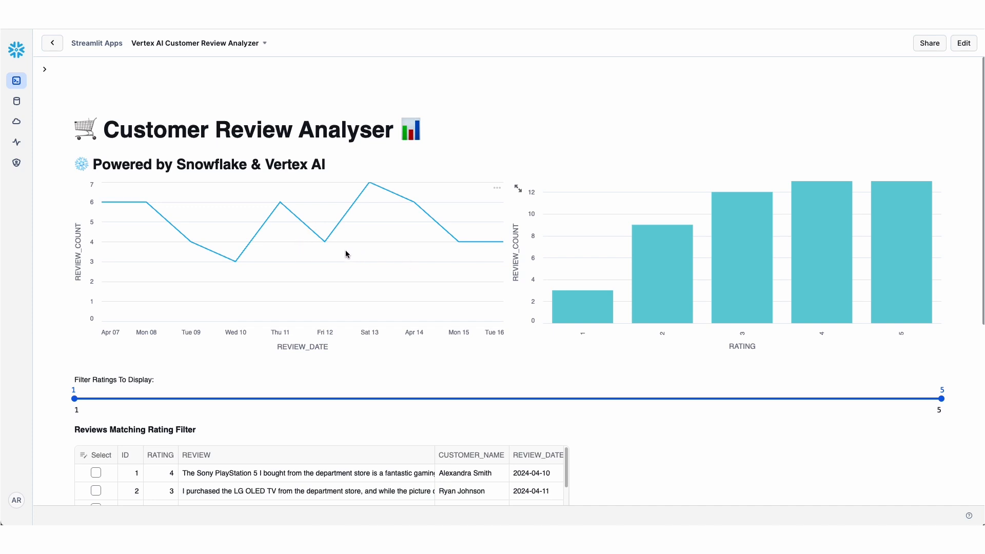
mouse_move(291, 248)
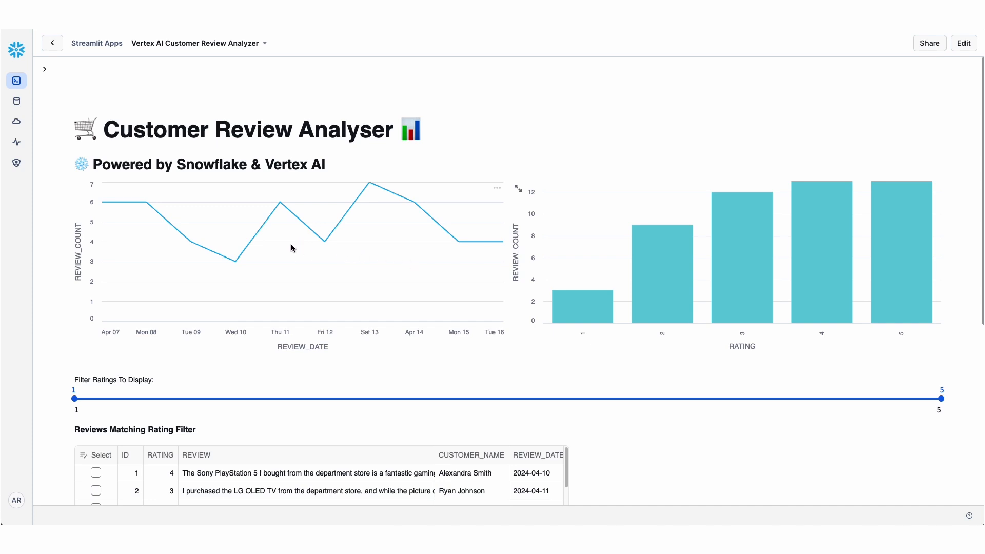
mouse_move(345, 232)
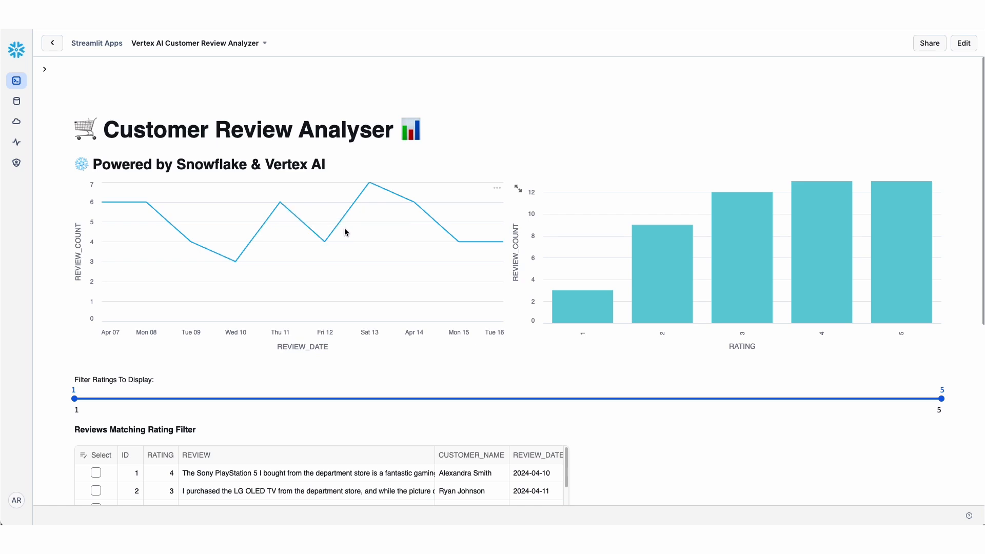
mouse_move(621, 285)
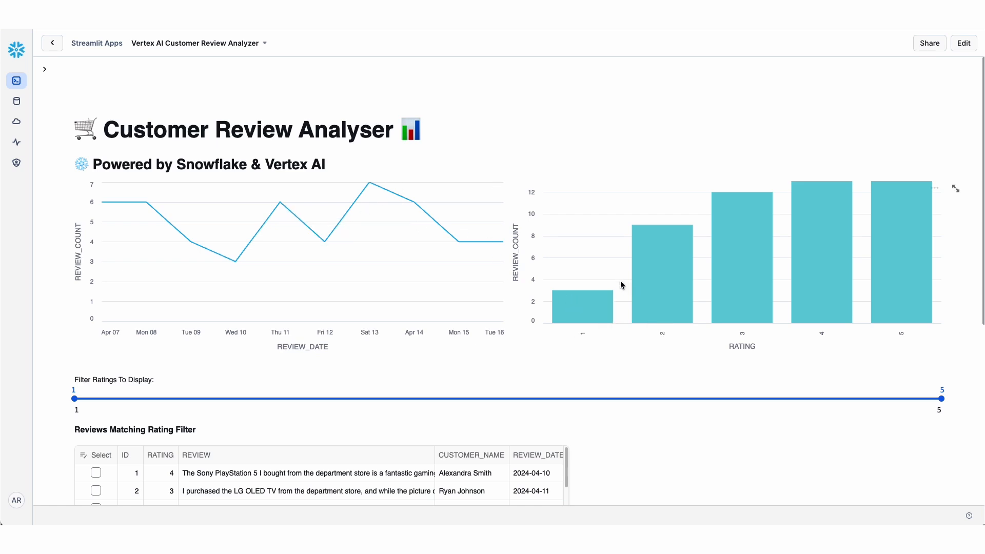
mouse_move(900, 257)
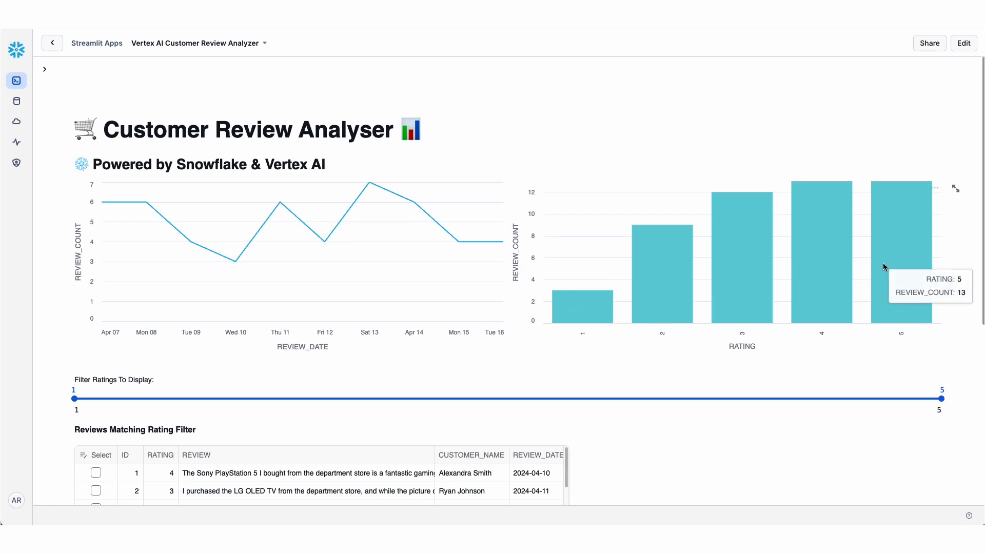
mouse_move(499, 140)
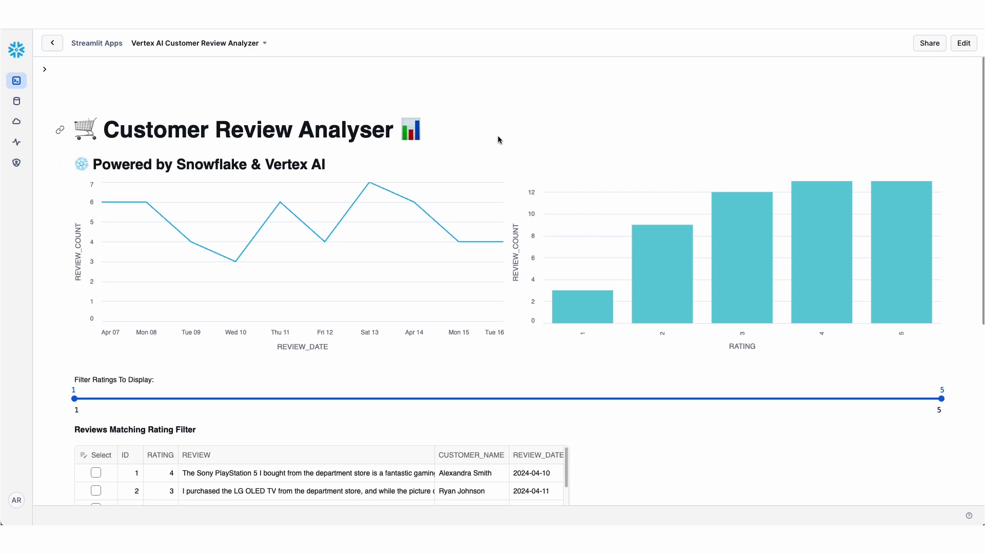
Tick the Fitbit Charge 4 and Nintendo Switch reviews for Vertex GenAI analysis.
scroll(down, 3)
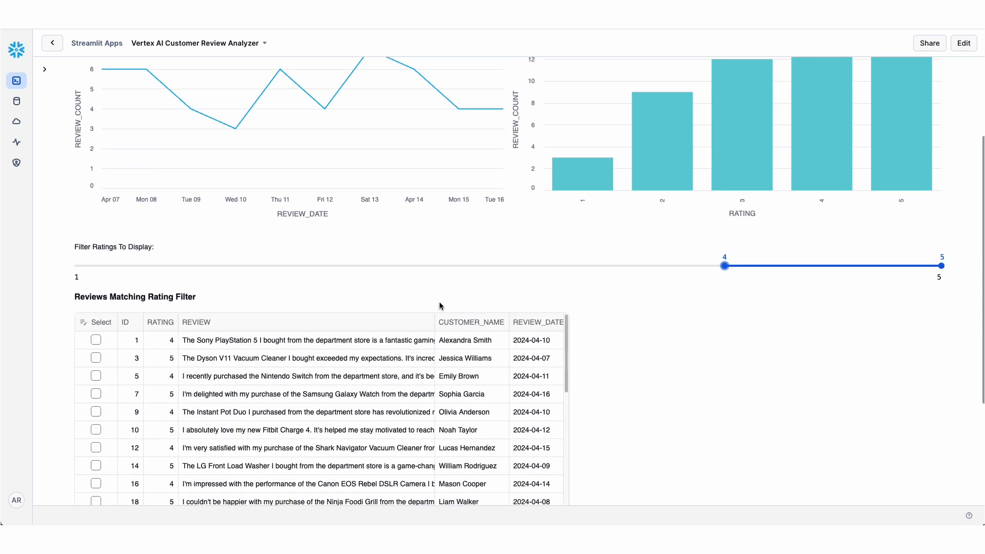
scroll(down, 3)
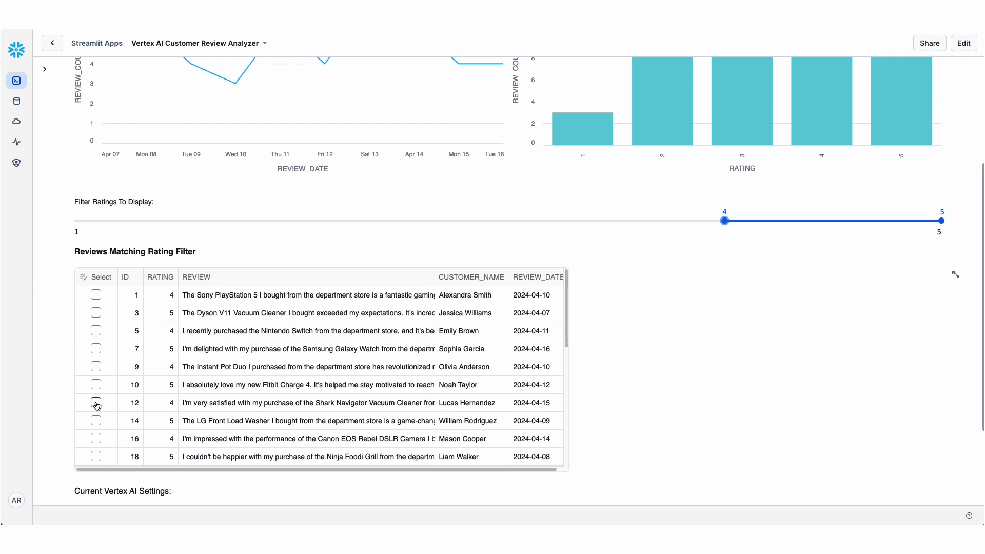
click(96, 384)
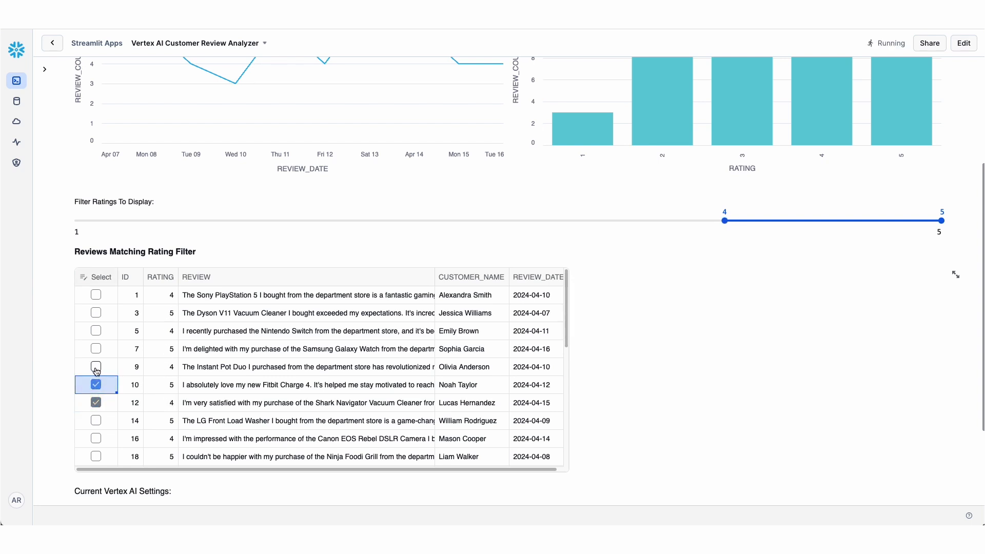
click(96, 331)
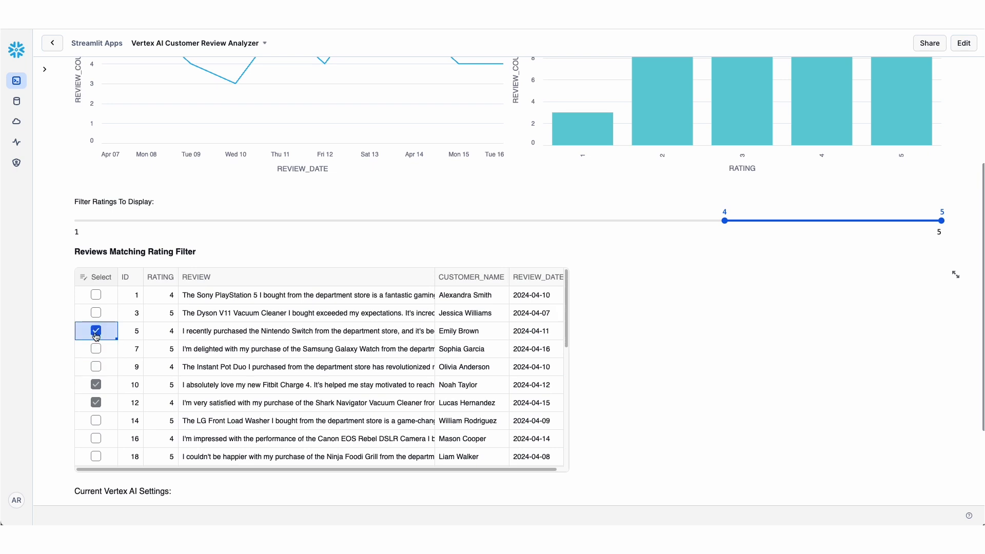
scroll(down, 3)
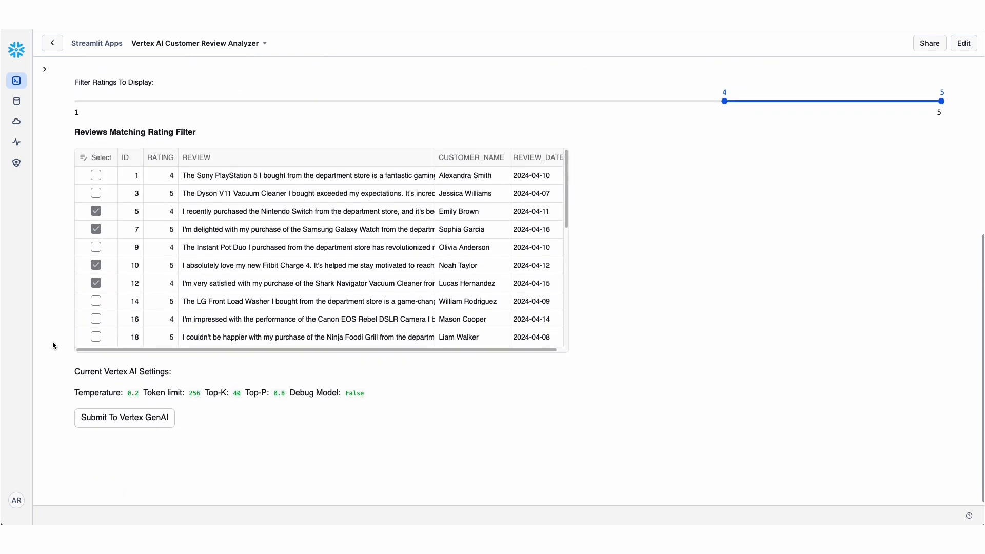
Submit the selected reviews to Vertex GenAI and read each review beside its summary, product and sentiment.
click(124, 414)
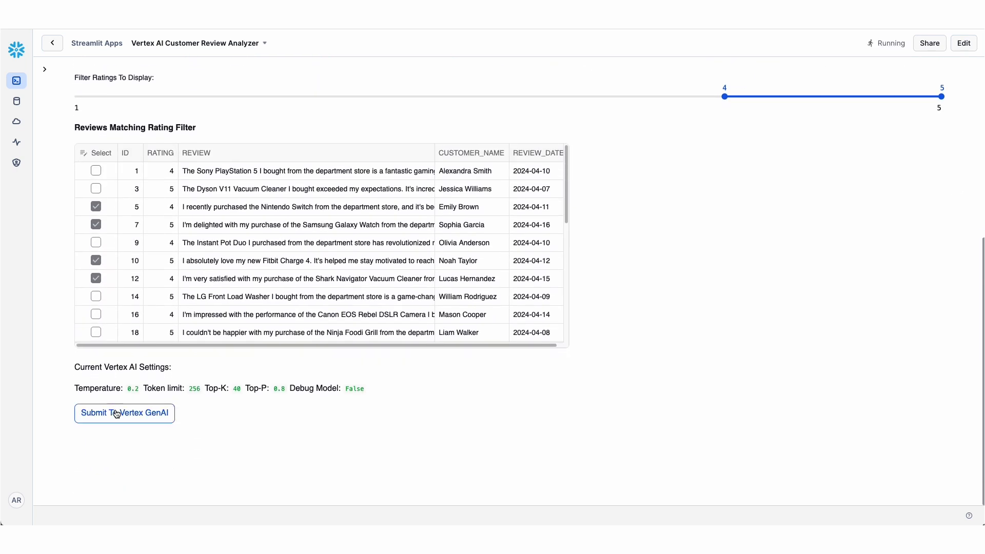
click(124, 413)
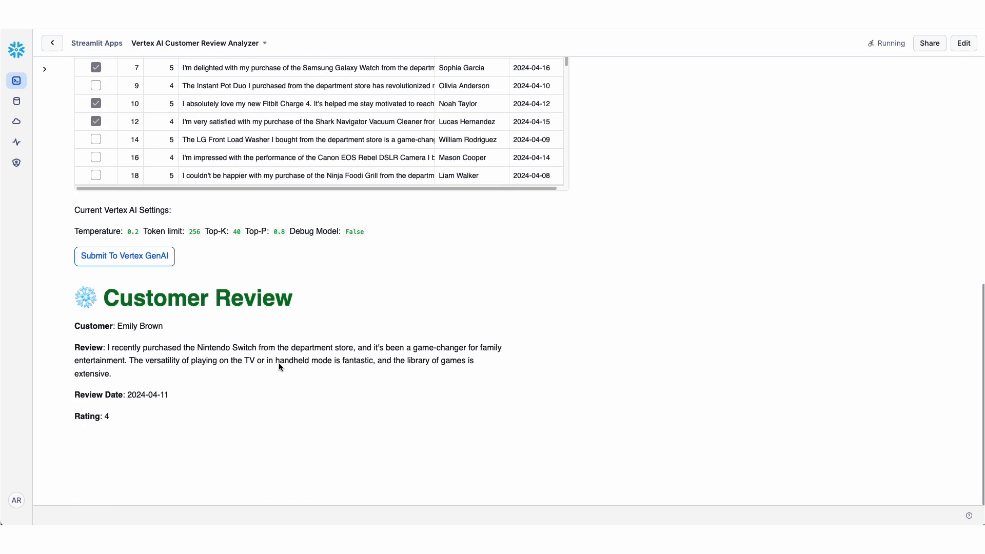
click(124, 256)
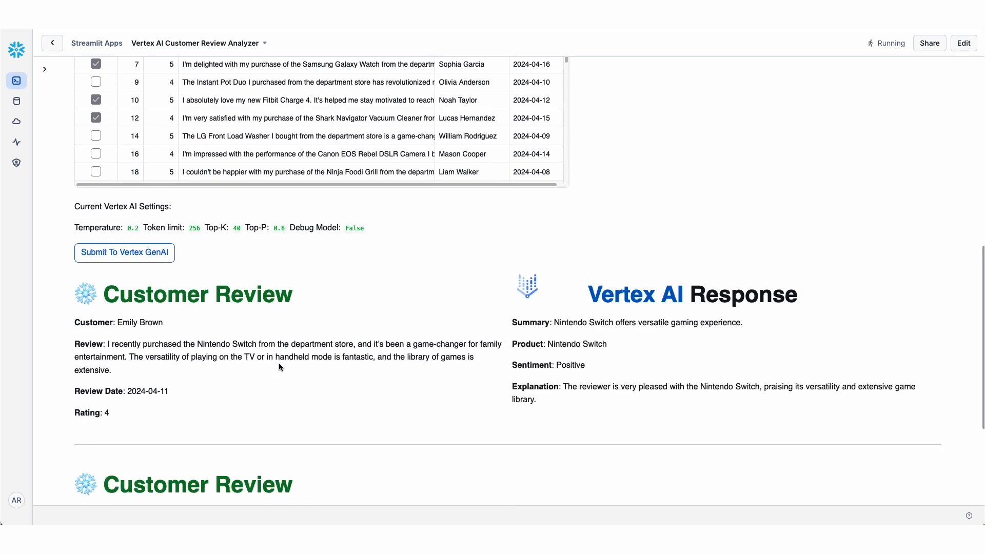
scroll(down, 3)
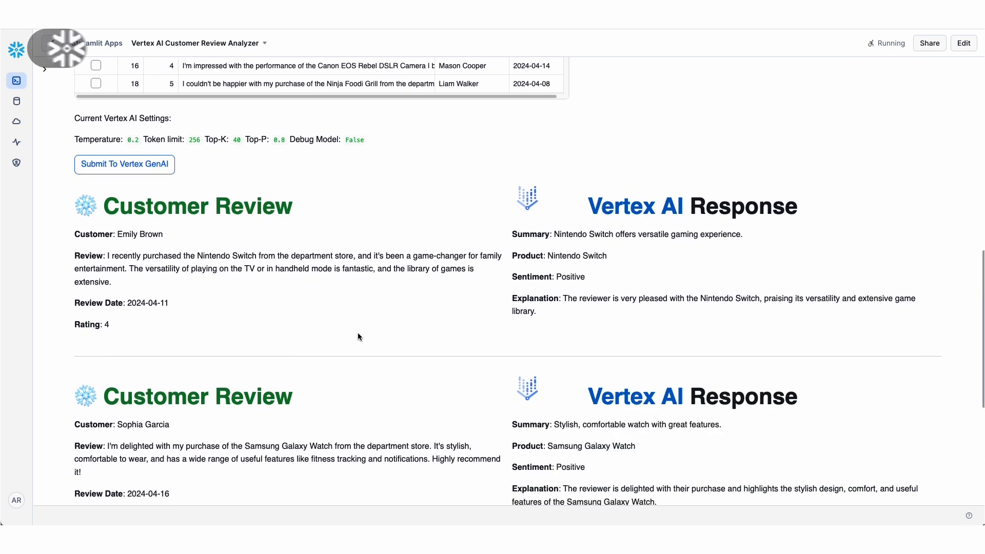
scroll(down, 3)
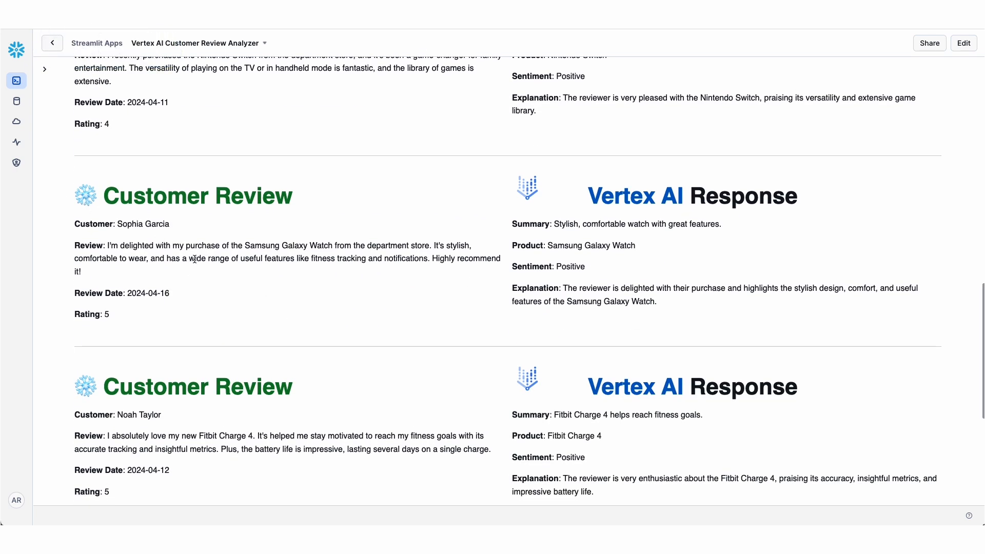
mouse_move(603, 236)
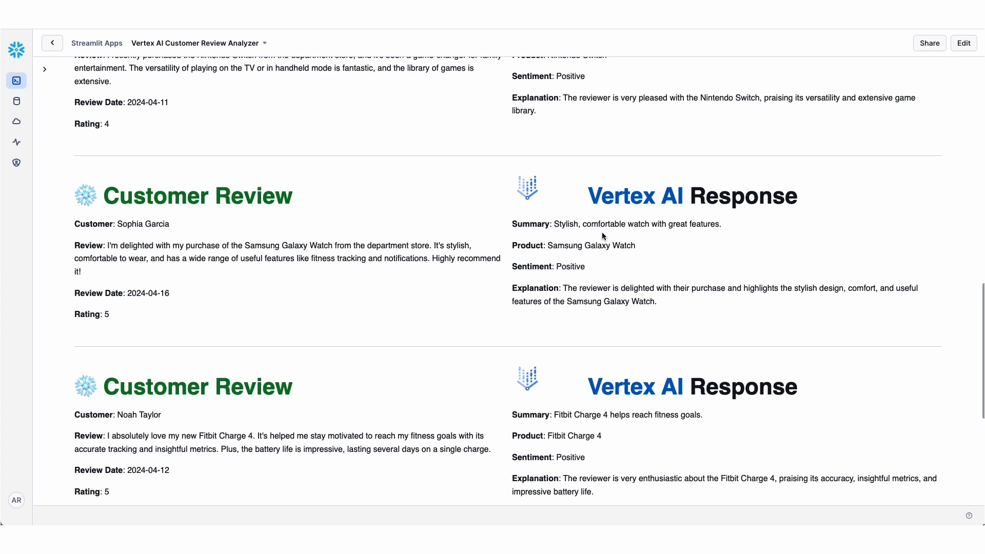
mouse_move(588, 240)
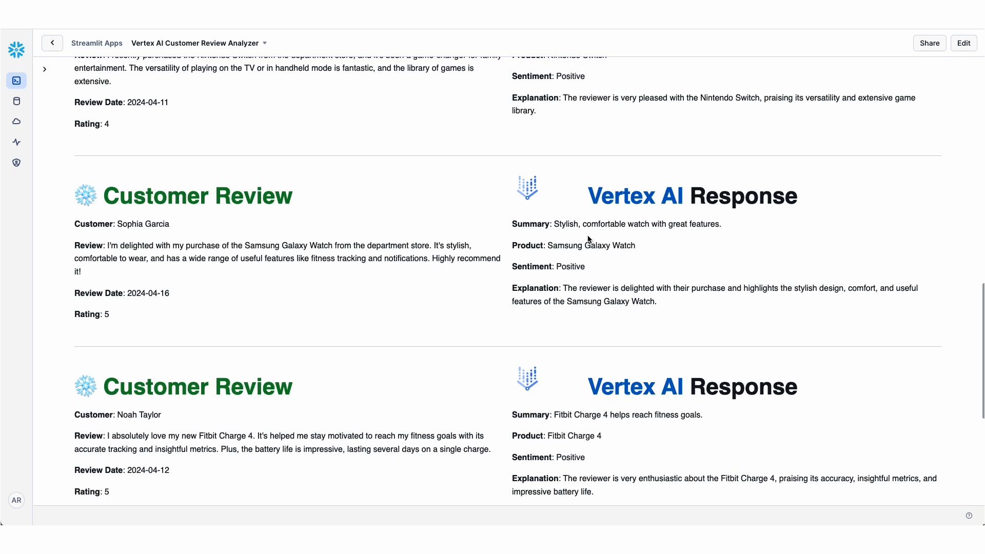
scroll(down, 3)
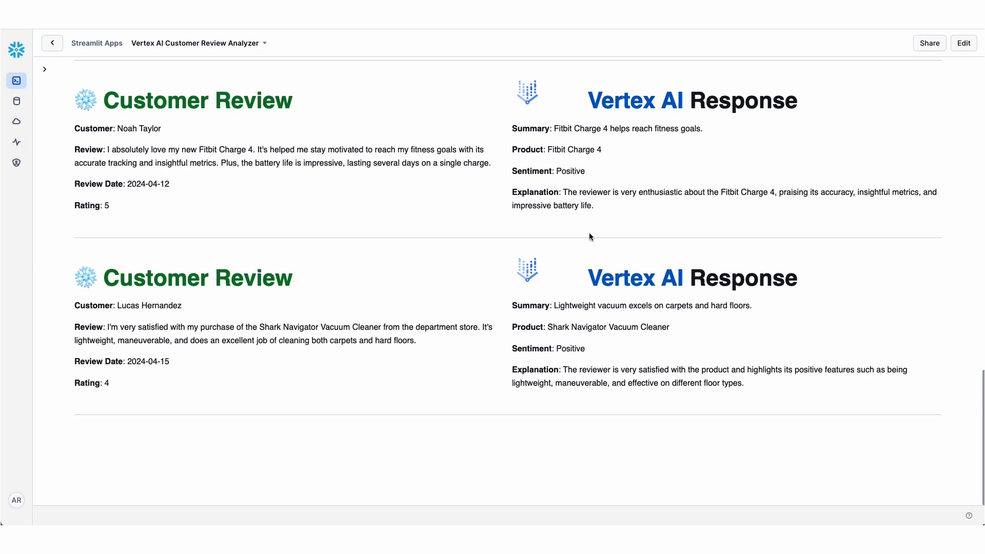